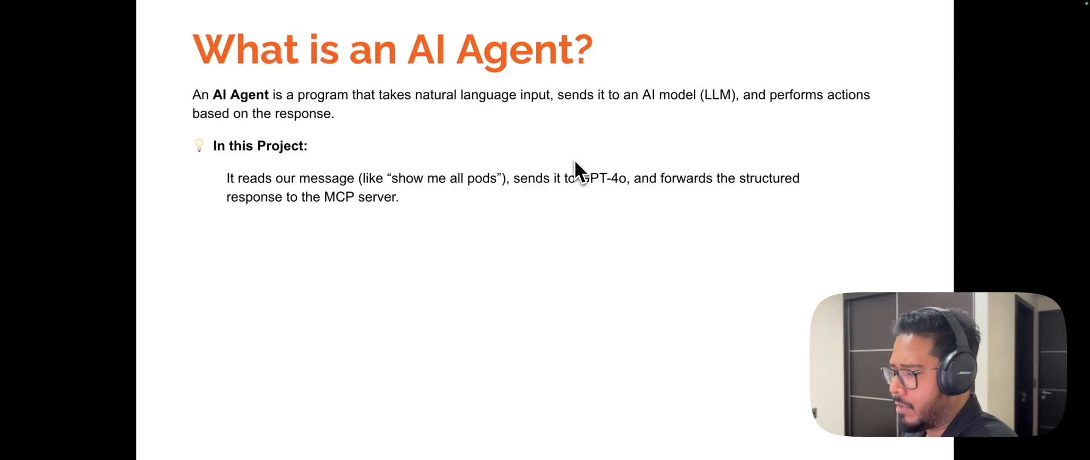
- Advance from the 'What is an AI Agent?' slide to the 'What is MCP Server?' slide
key(Right)
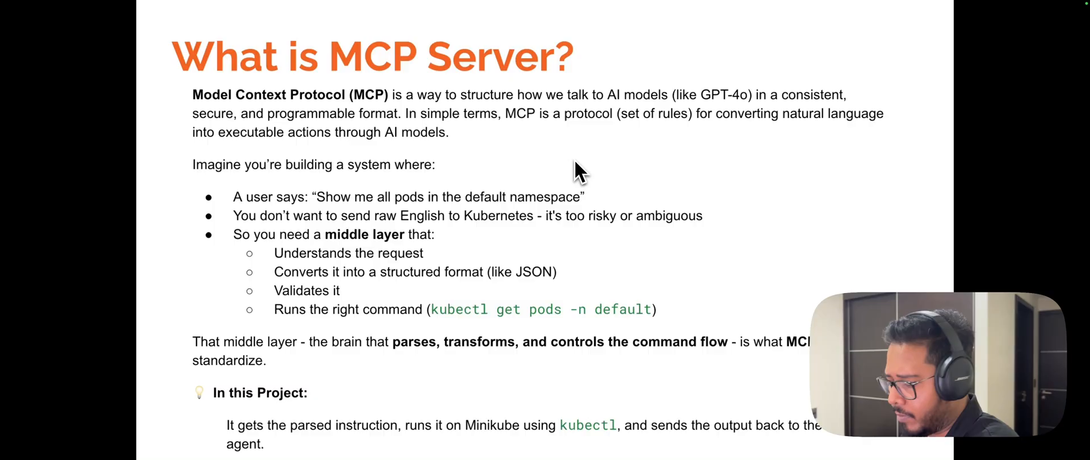
key(Right)
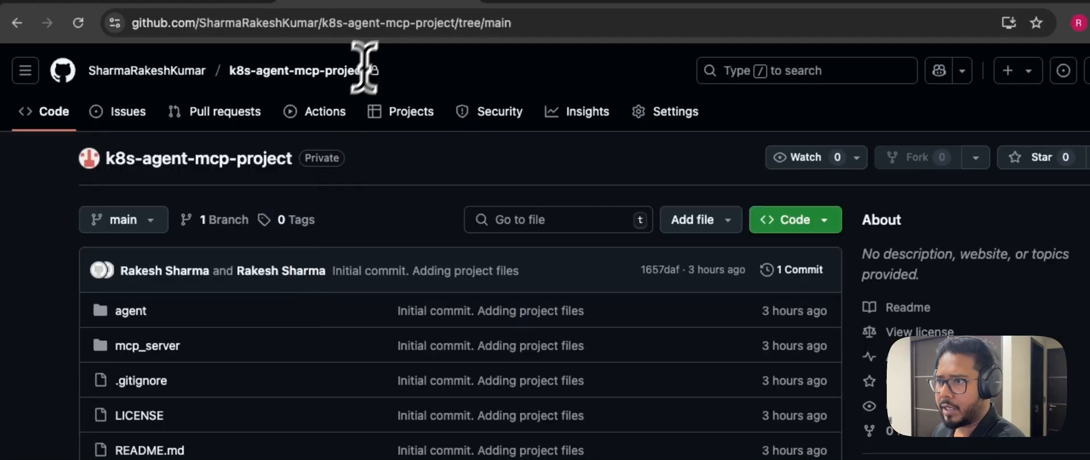
- Select the repository URL, then enter the agent folder and view its .env file
click(319, 22)
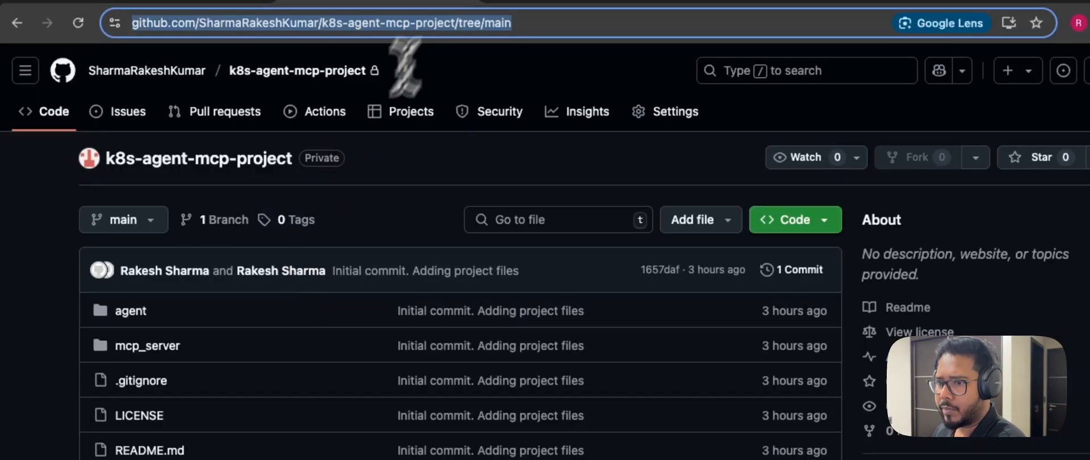
mouse_move(139, 311)
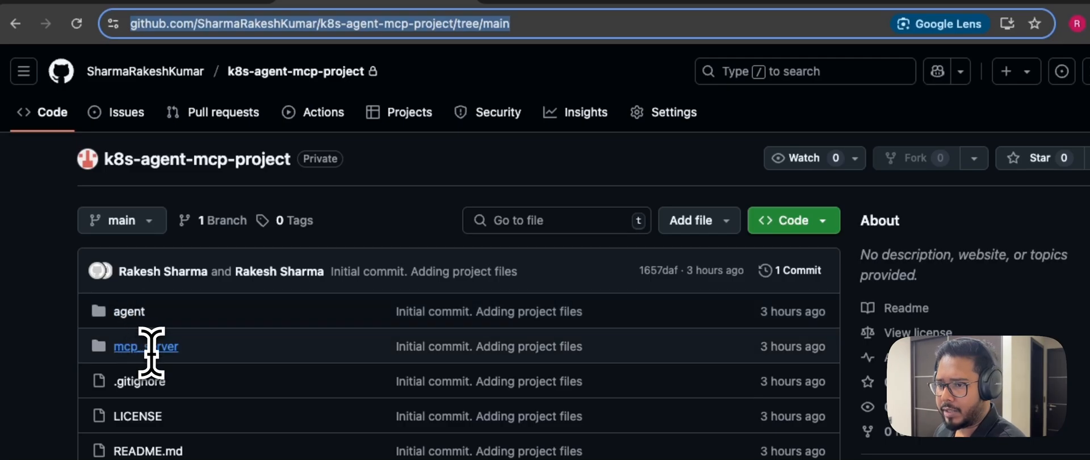
mouse_move(130, 311)
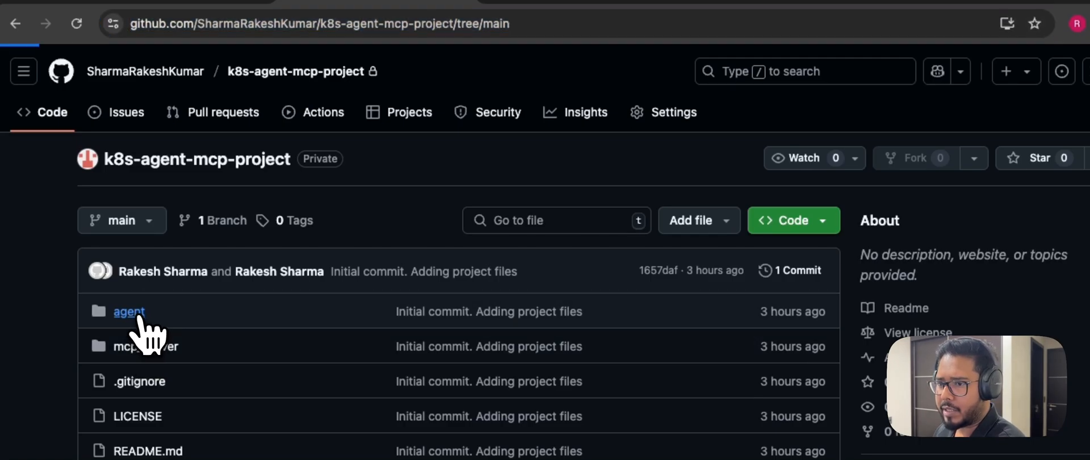
click(128, 310)
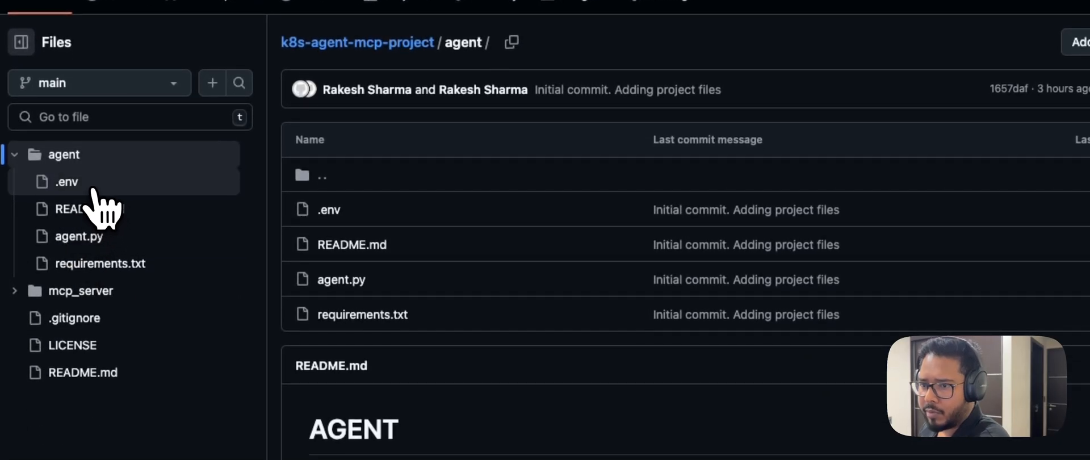
click(66, 181)
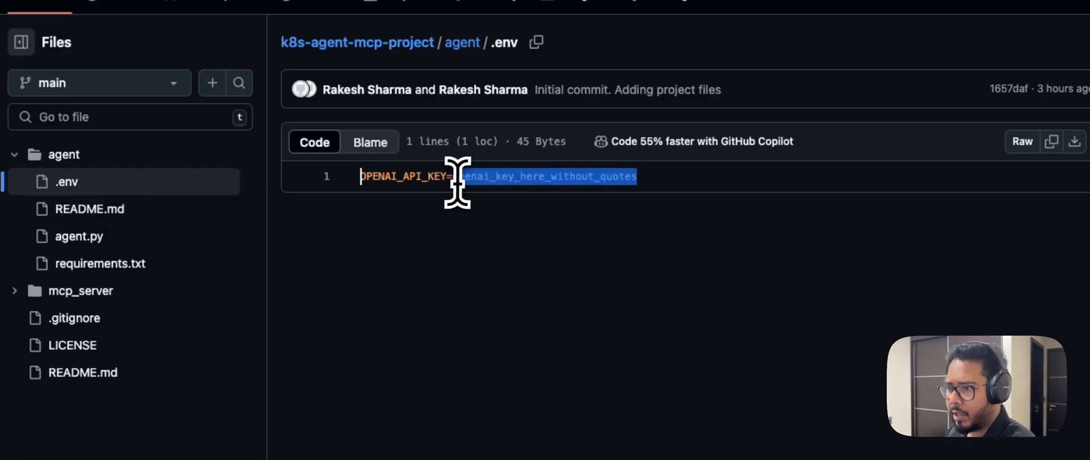
mouse_move(79, 235)
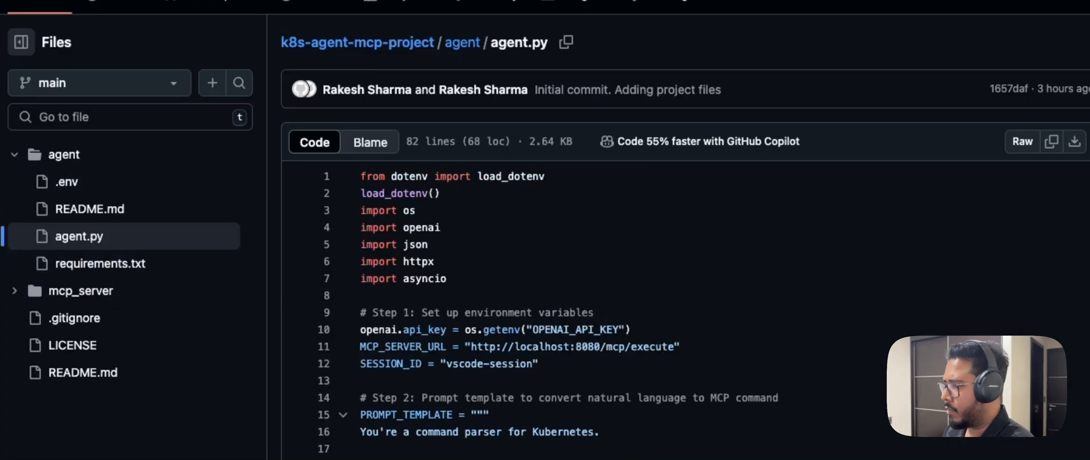
scroll(down, 3)
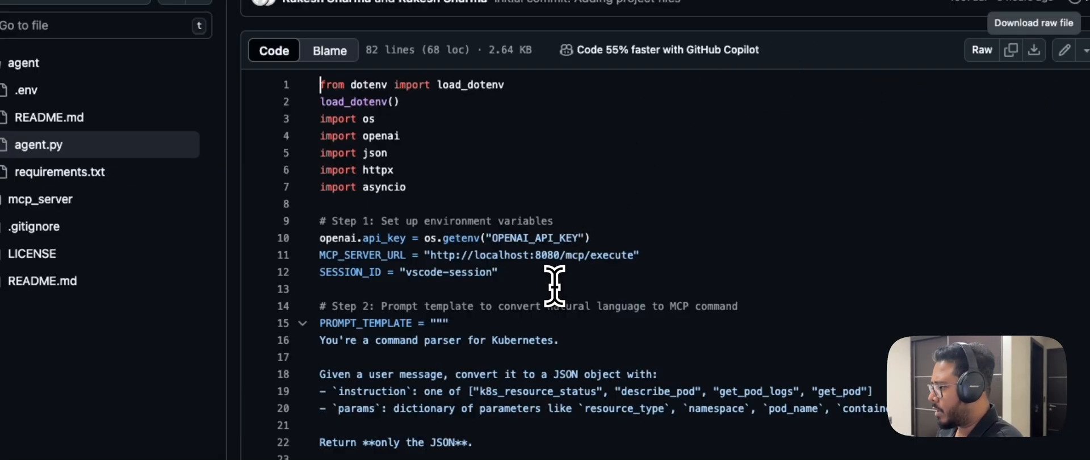
drag(469, 237, 505, 271)
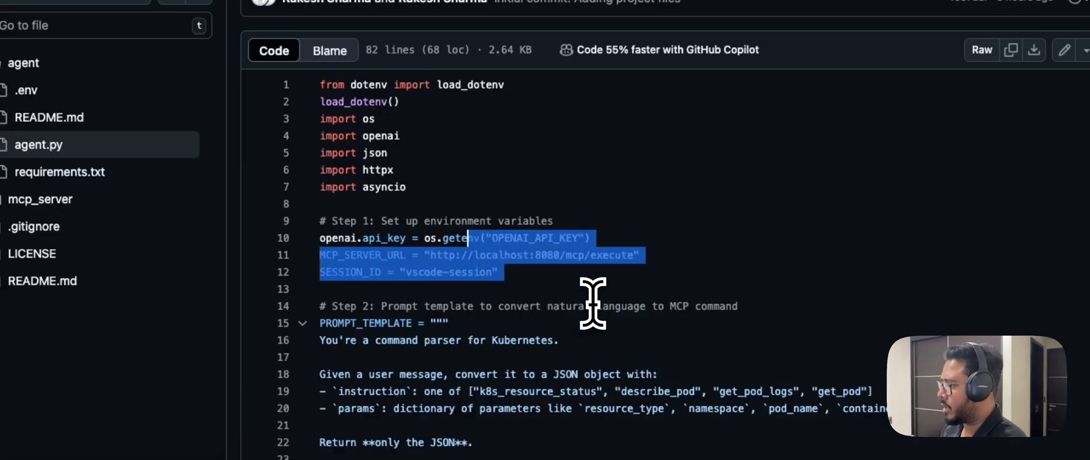
scroll(down, 3)
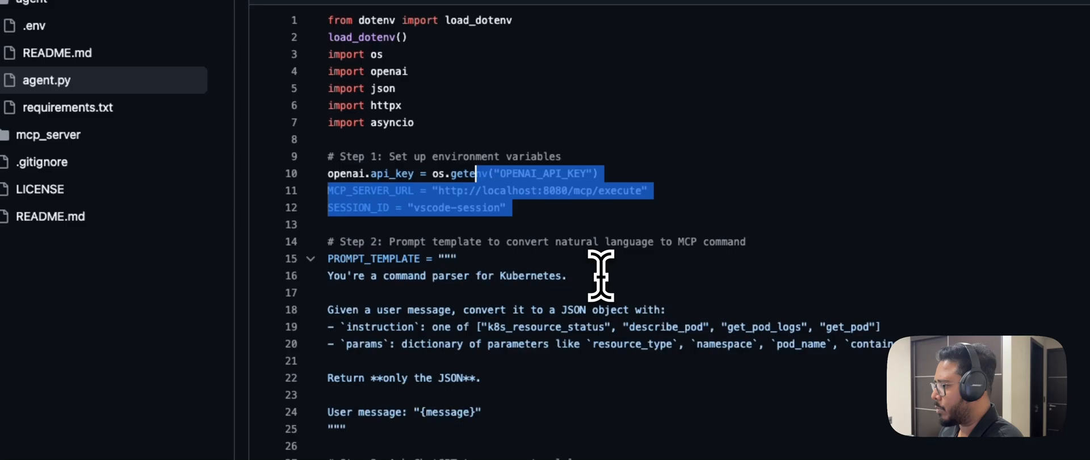
scroll(down, 3)
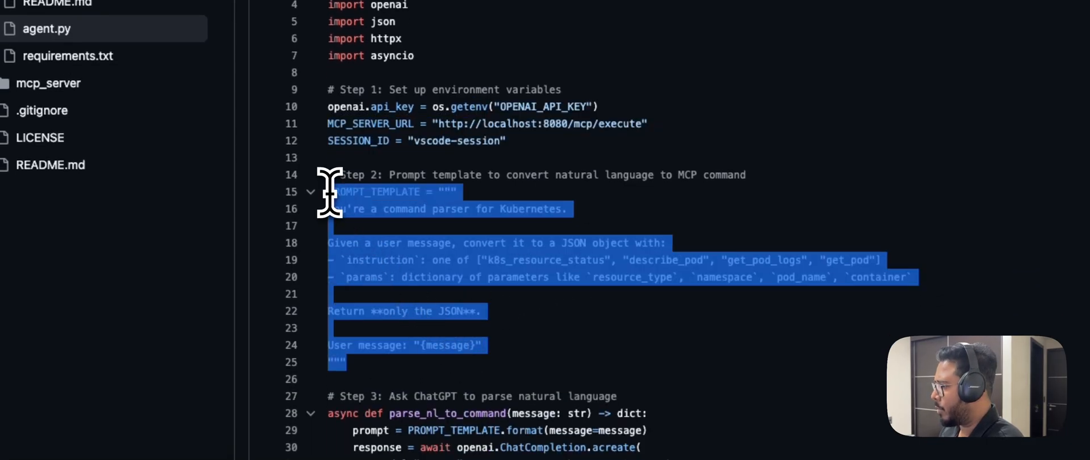
mouse_move(525, 222)
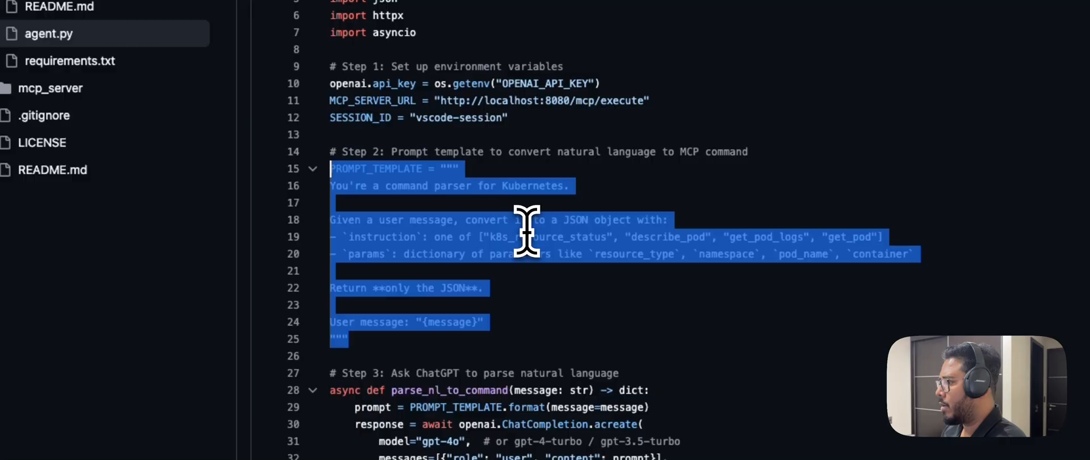
scroll(down, 3)
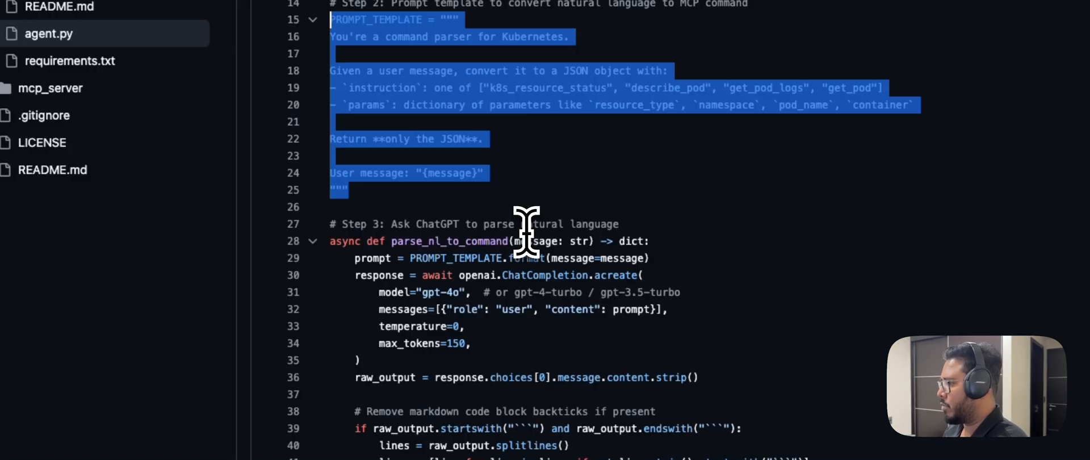
mouse_move(525, 271)
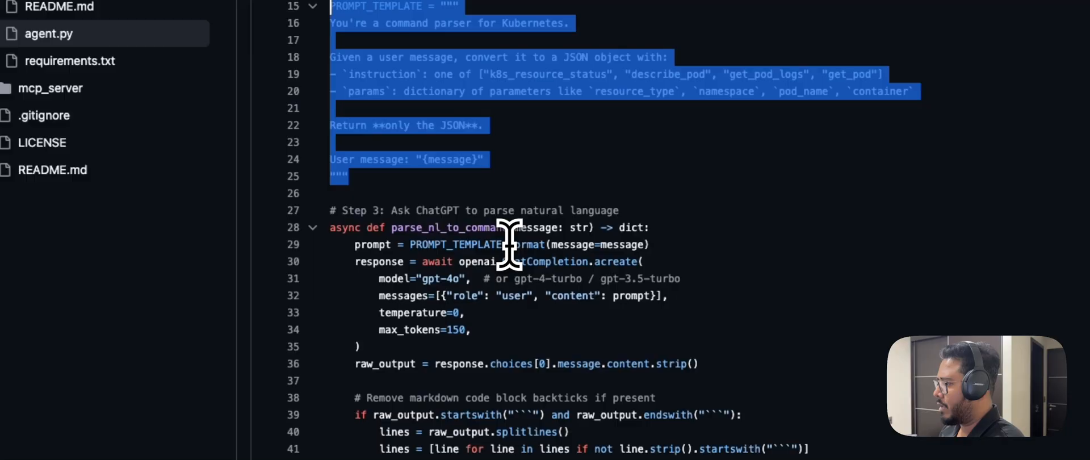
mouse_move(515, 229)
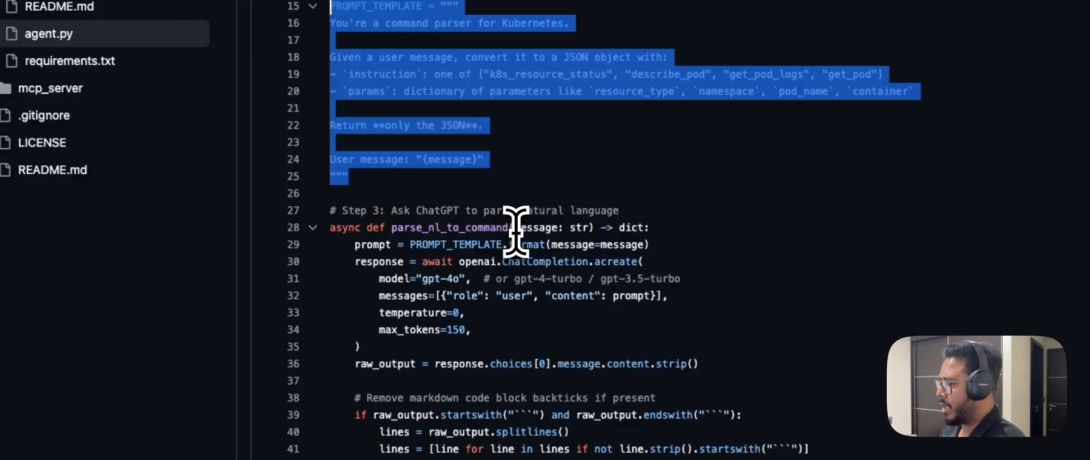
scroll(down, 3)
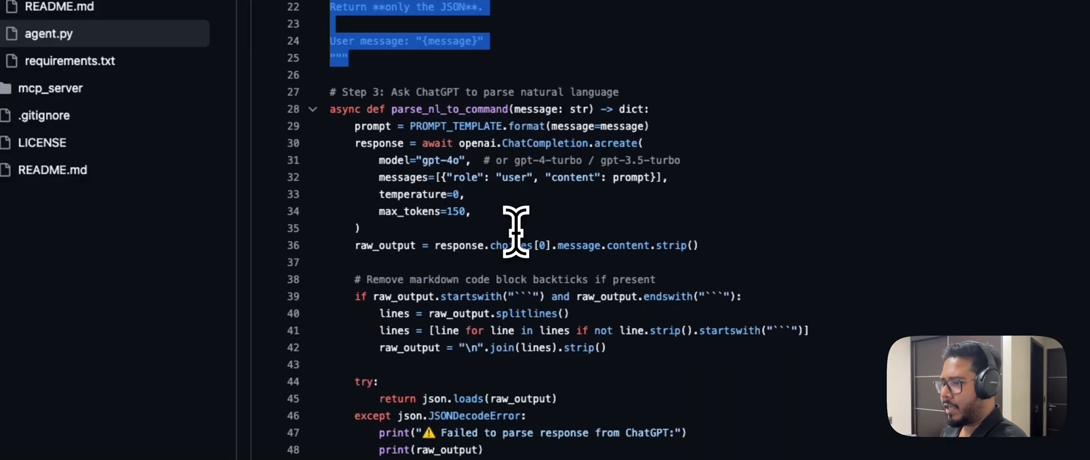
scroll(down, 3)
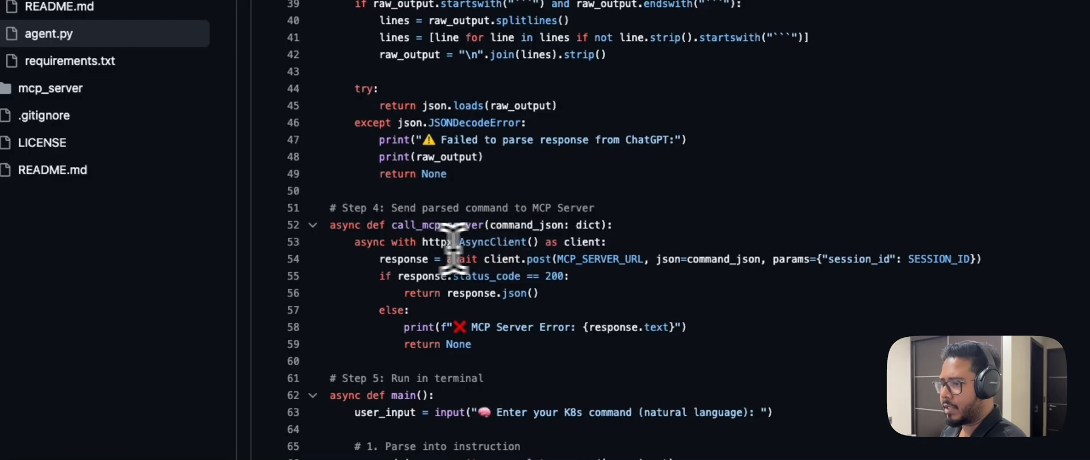
mouse_move(331, 224)
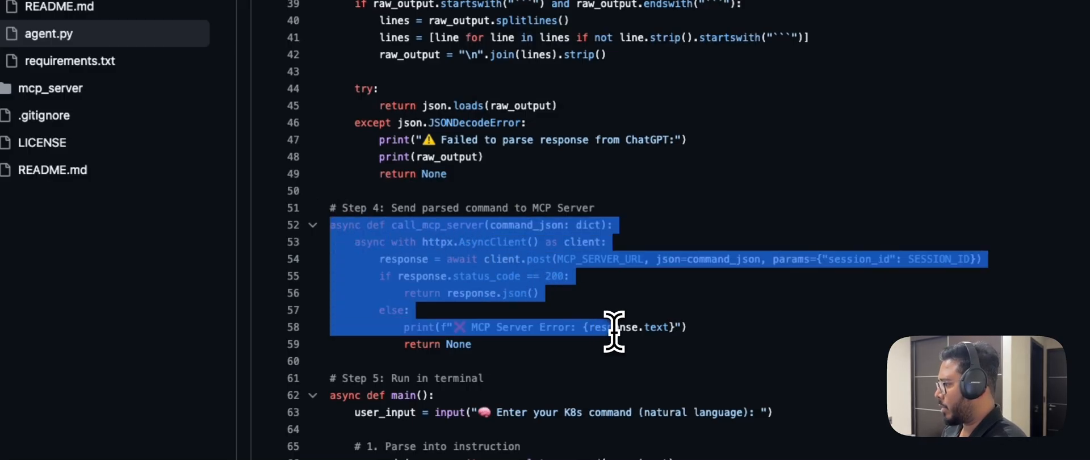
mouse_move(629, 313)
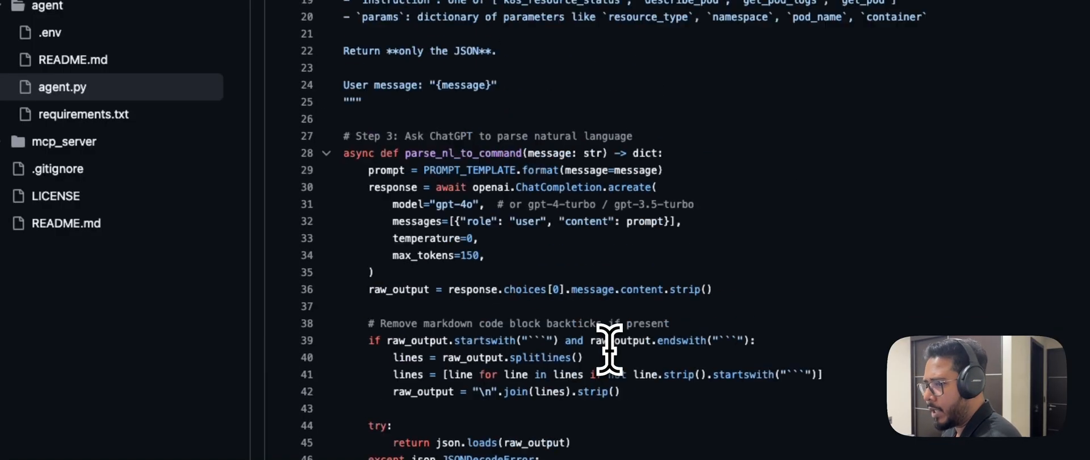
- Scroll through agent.py's return None lines, then switch to the agent README.md
scroll(down, 3)
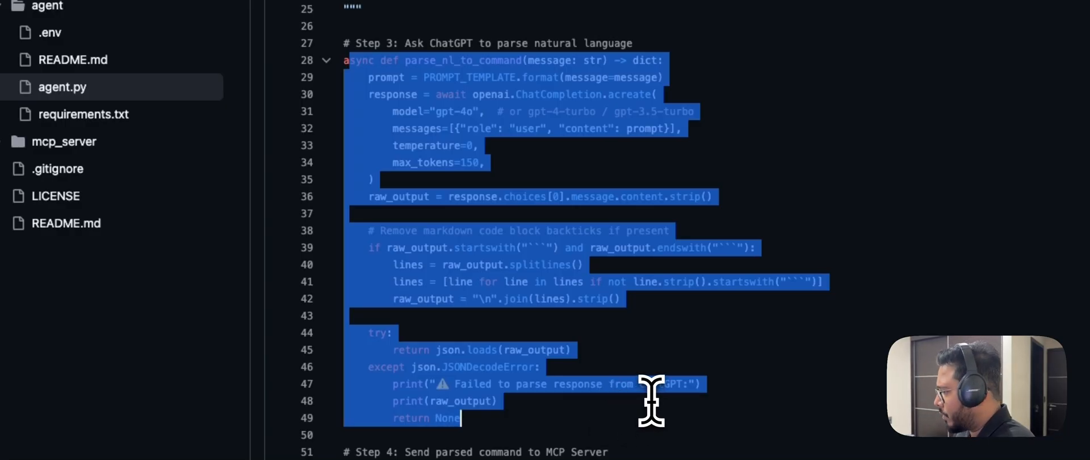
scroll(down, 3)
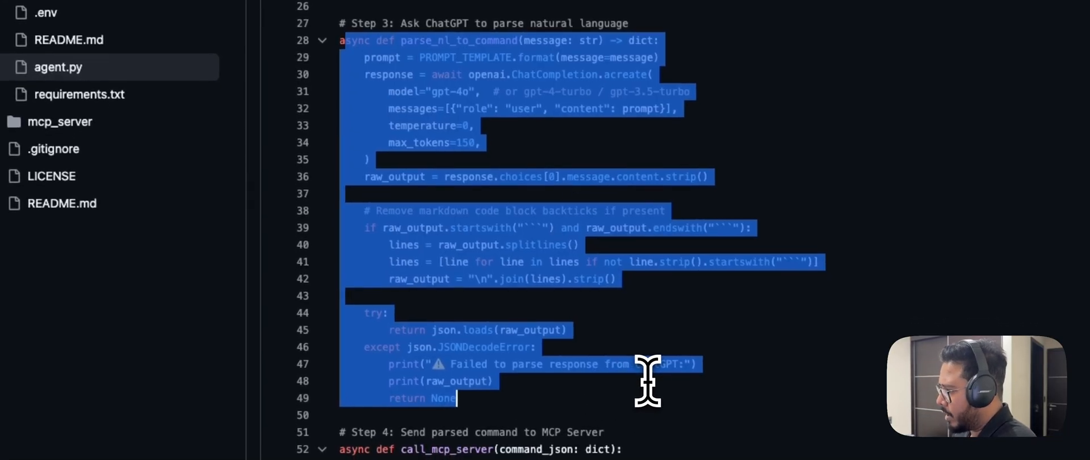
scroll(down, 3)
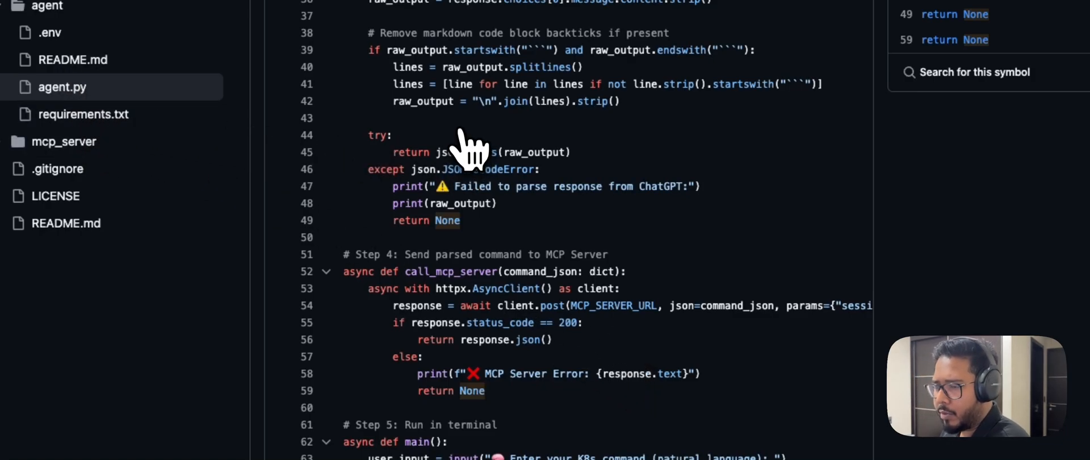
click(72, 59)
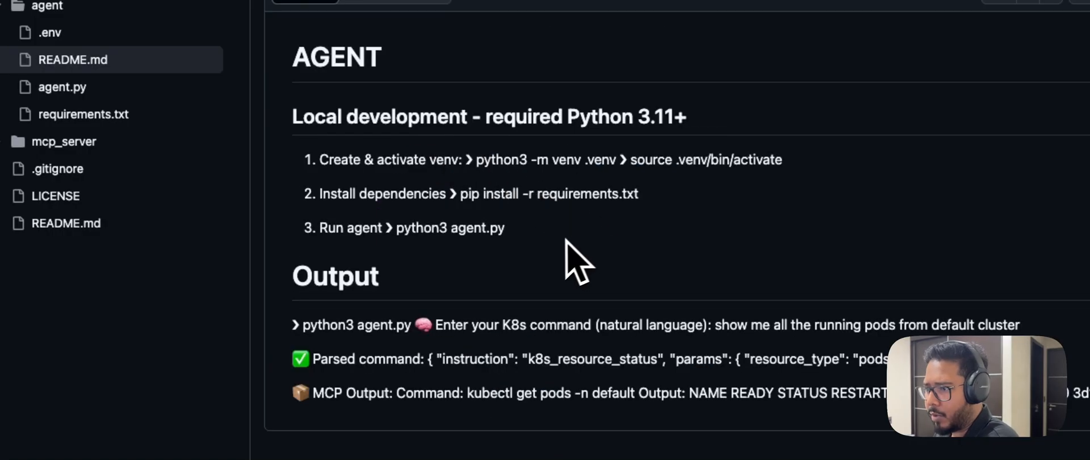
- Highlight the README's three local development steps, then view mcp_server's prompts.py
drag(319, 159, 505, 227)
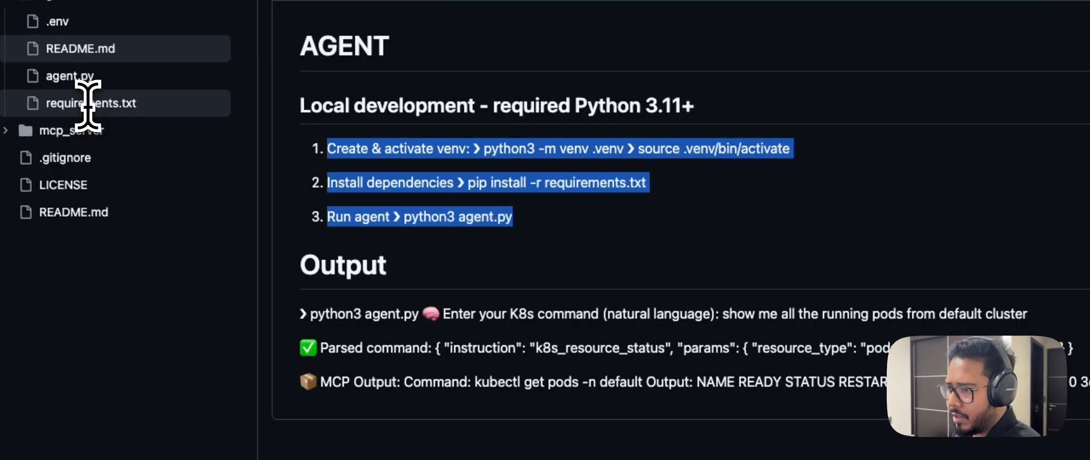
mouse_move(563, 209)
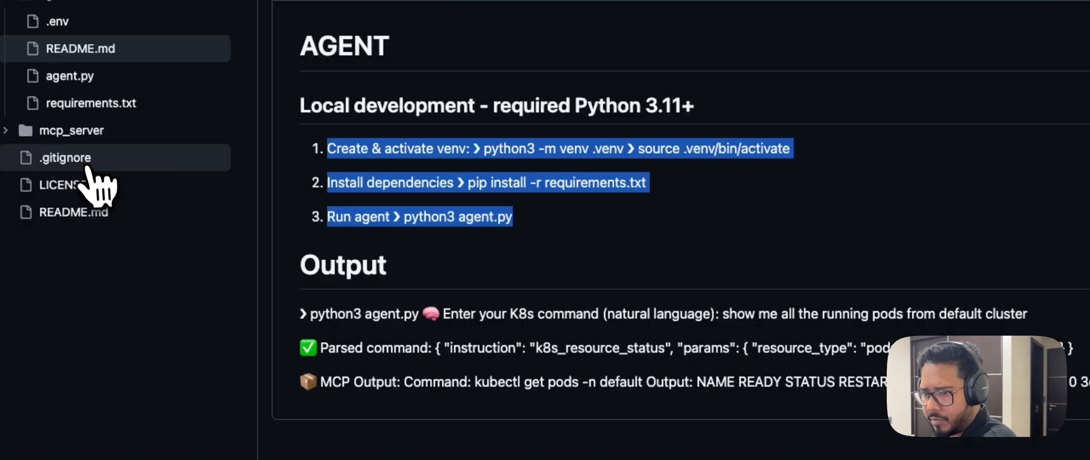
click(72, 130)
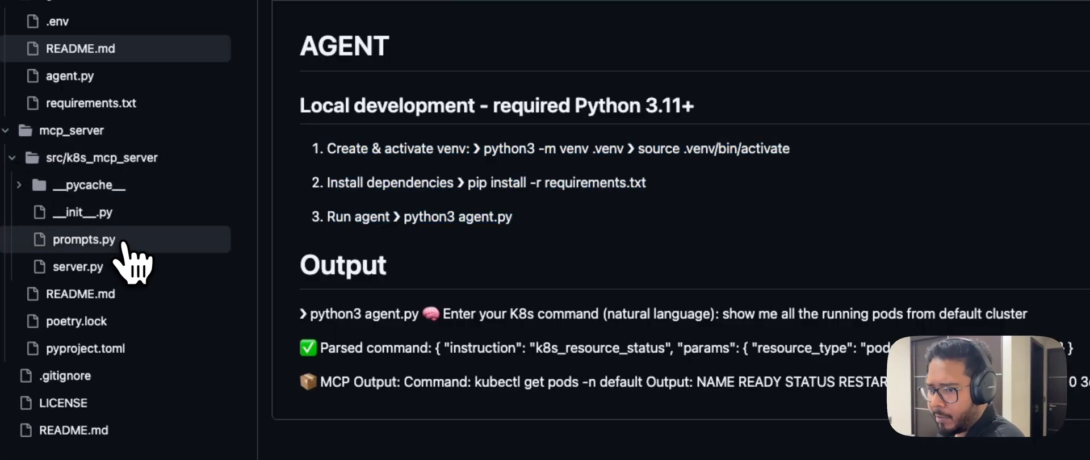
click(78, 266)
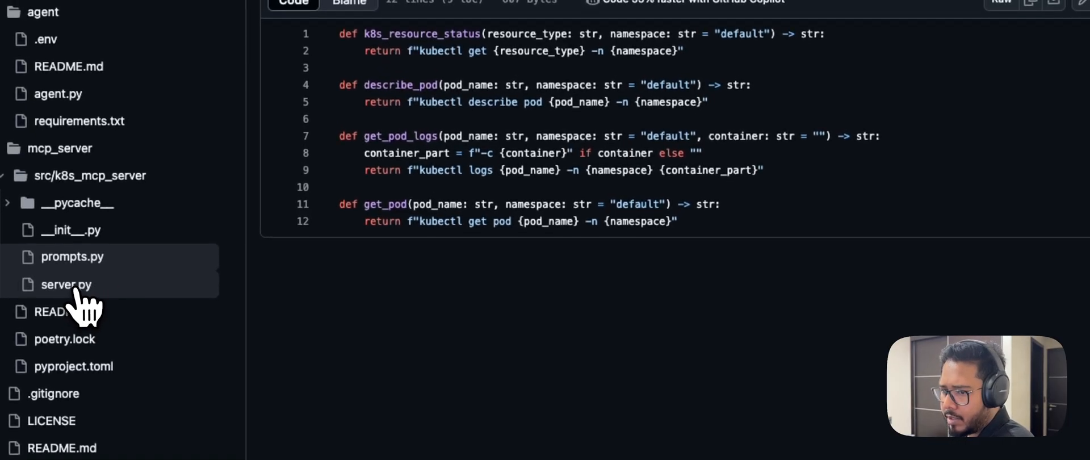
- View server.py's instruction-to-prompt mapping and compare it against prompts.py
click(66, 283)
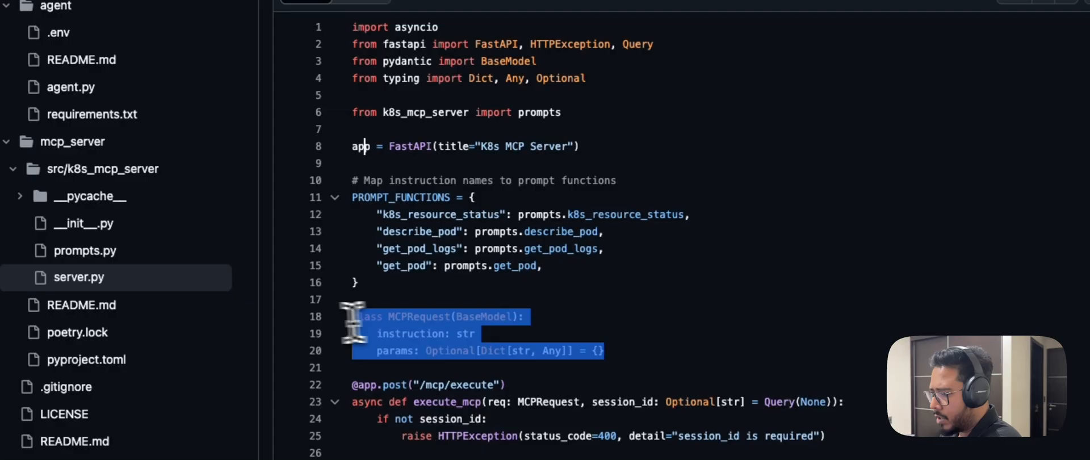
scroll(down, 3)
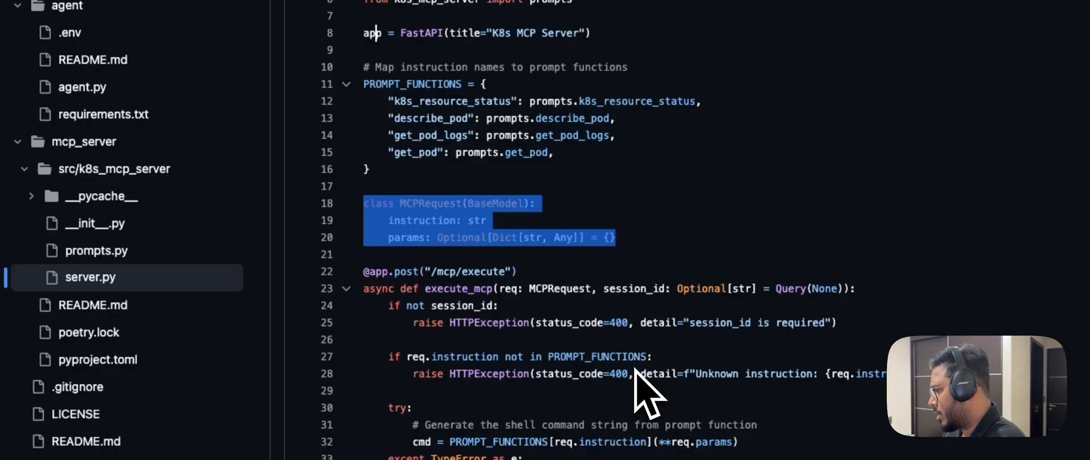
mouse_move(118, 309)
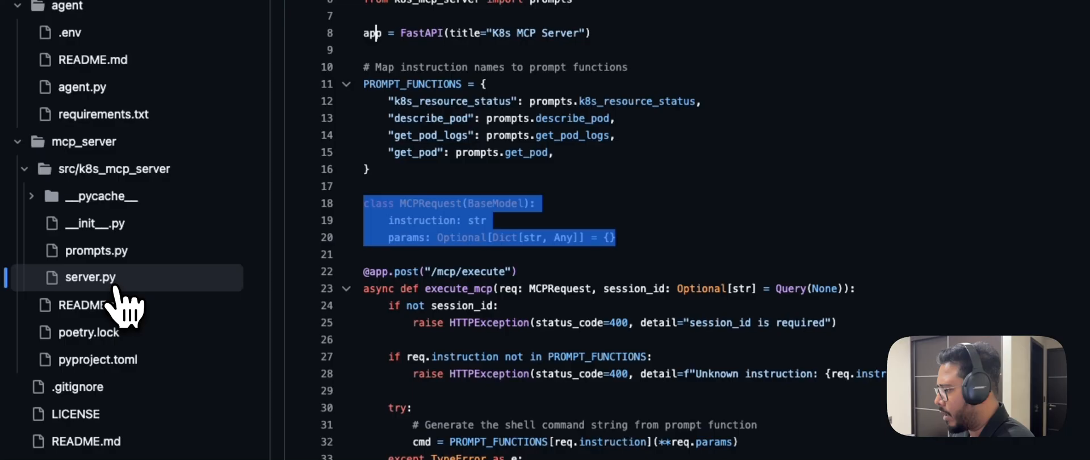
click(97, 249)
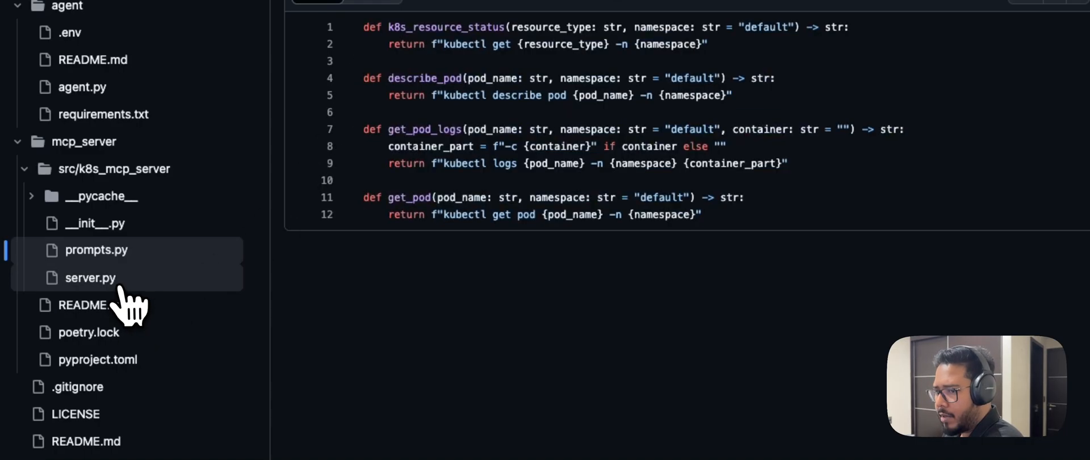
- Return to server.py and scroll down to the execute_mcp command execution
click(89, 277)
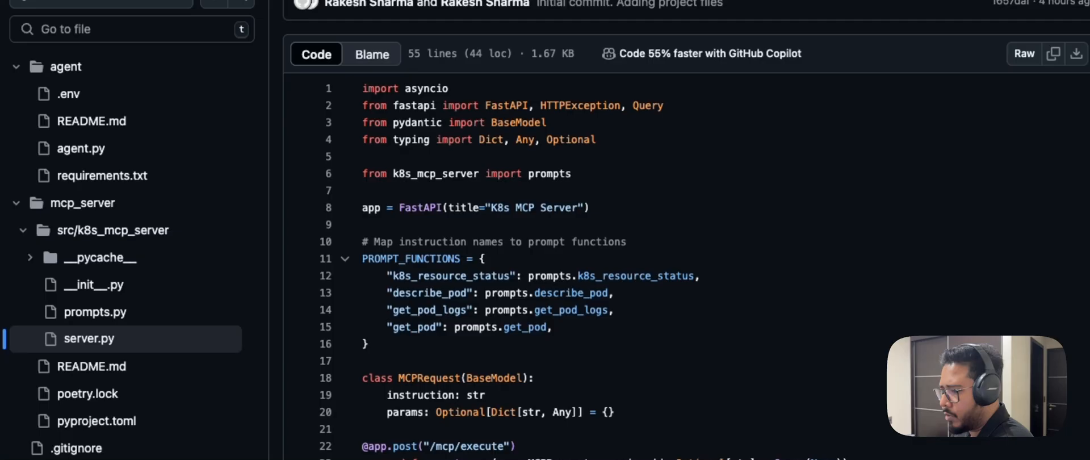
scroll(down, 3)
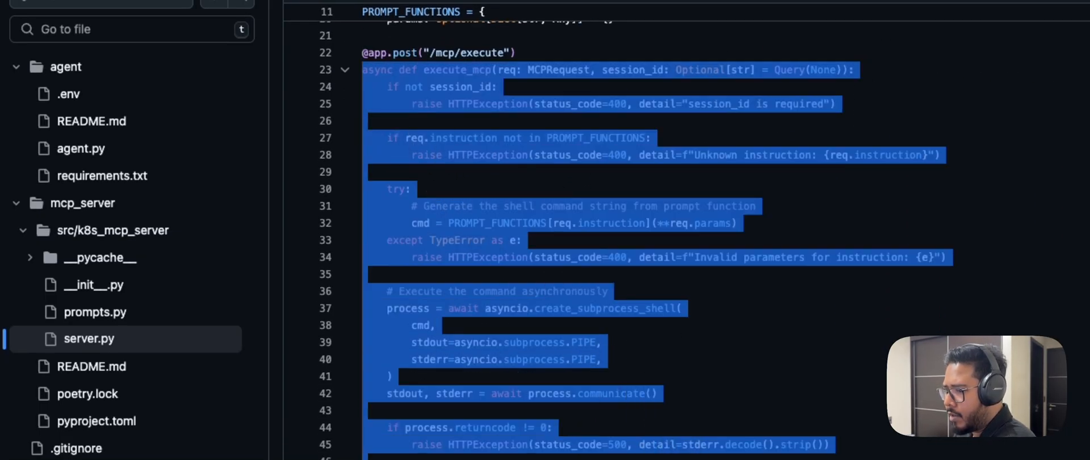
scroll(down, 3)
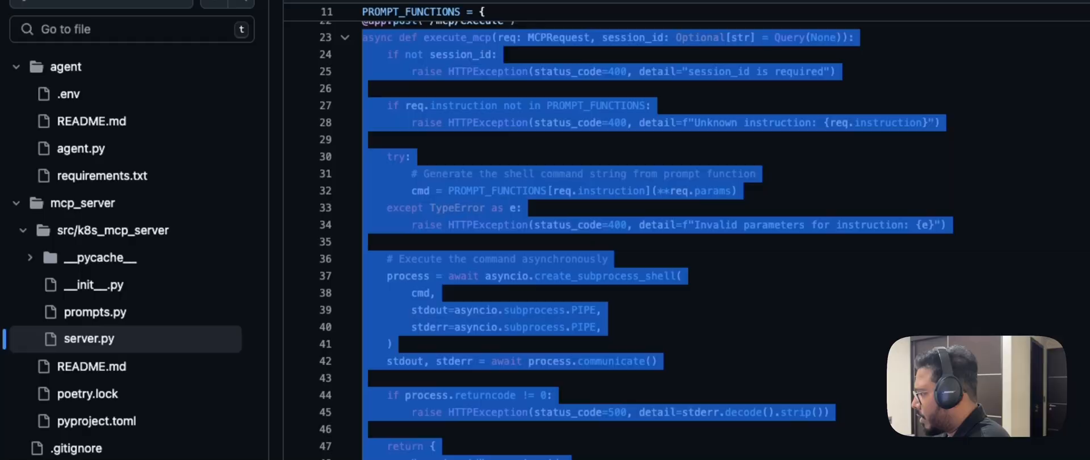
- Finish scrolling server.py and reopen prompts.py's kubectl command templates for comparison
scroll(down, 3)
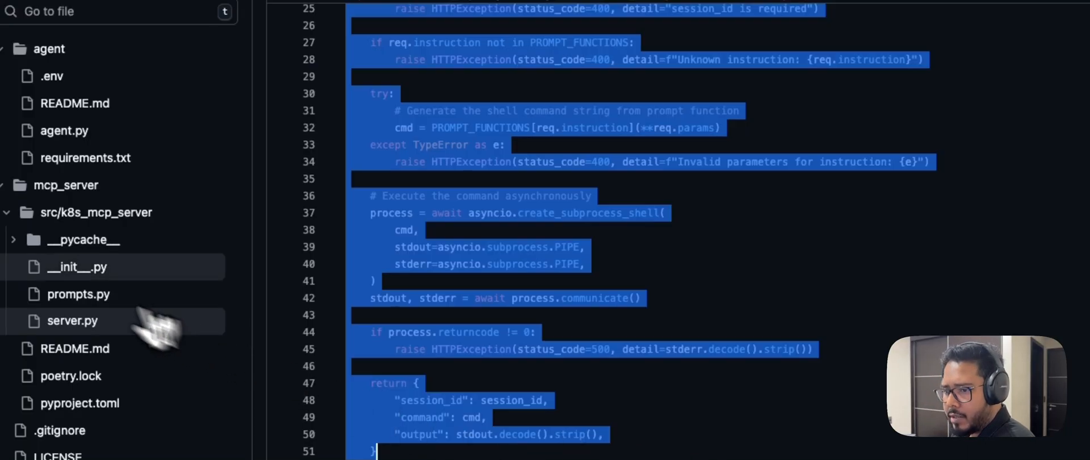
click(78, 294)
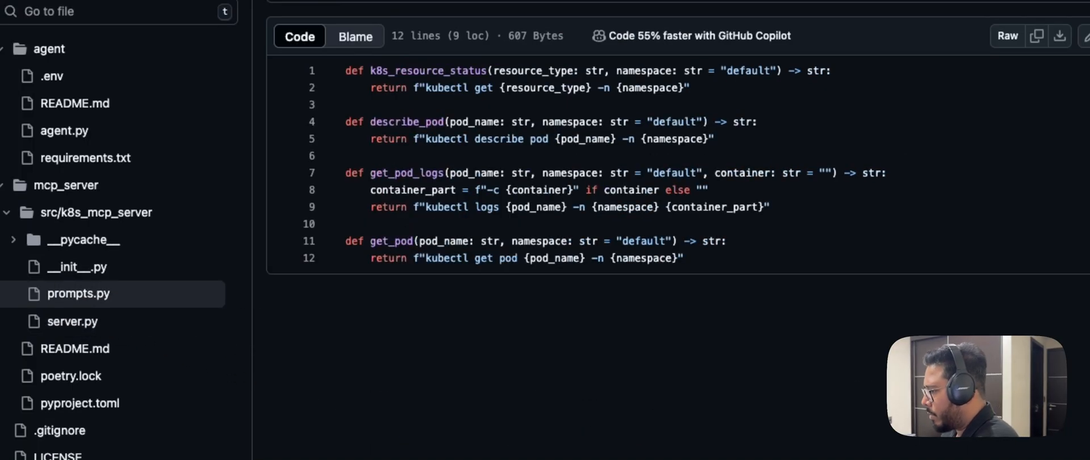
scroll(down, 3)
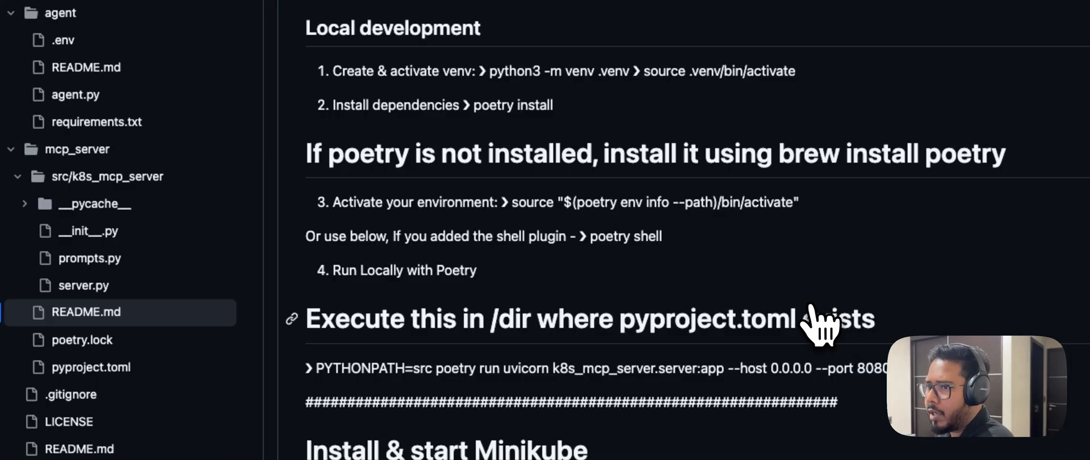
mouse_move(870, 270)
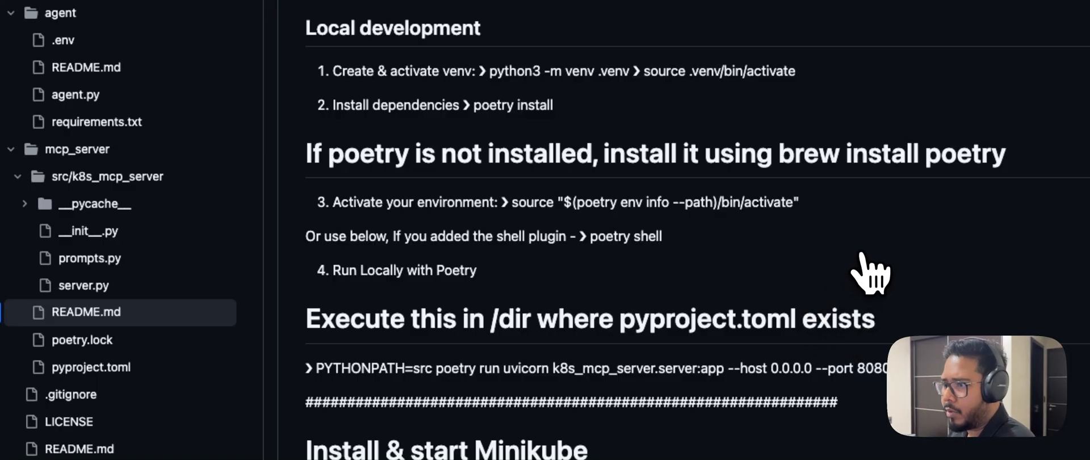
mouse_move(844, 277)
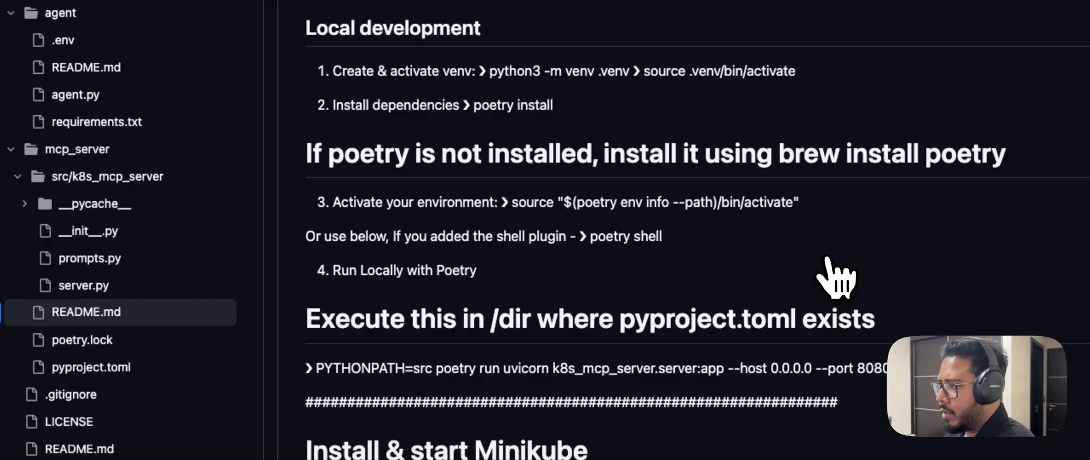
mouse_move(832, 277)
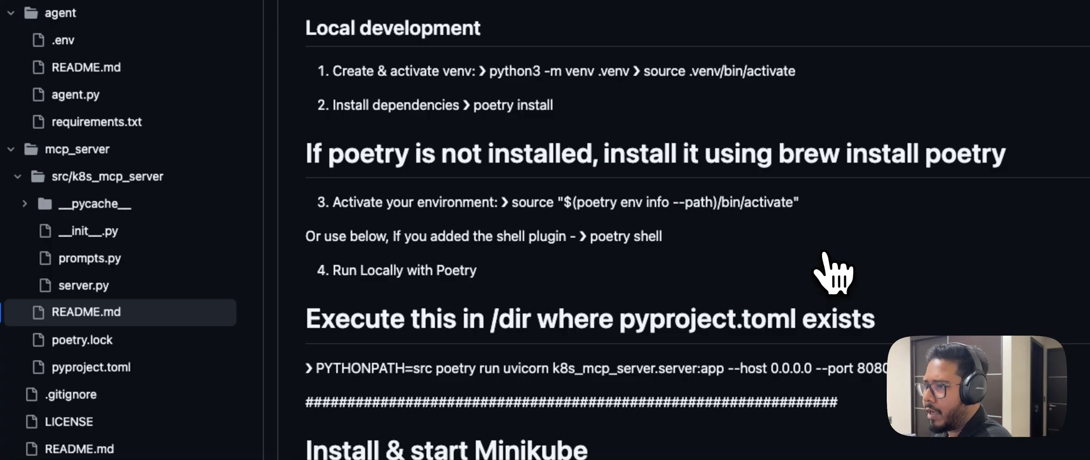
mouse_move(777, 285)
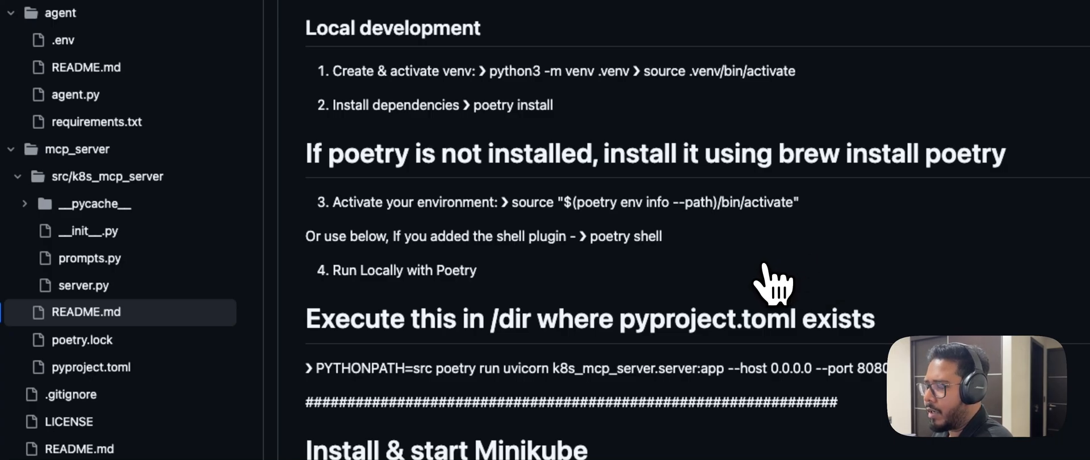
mouse_move(747, 288)
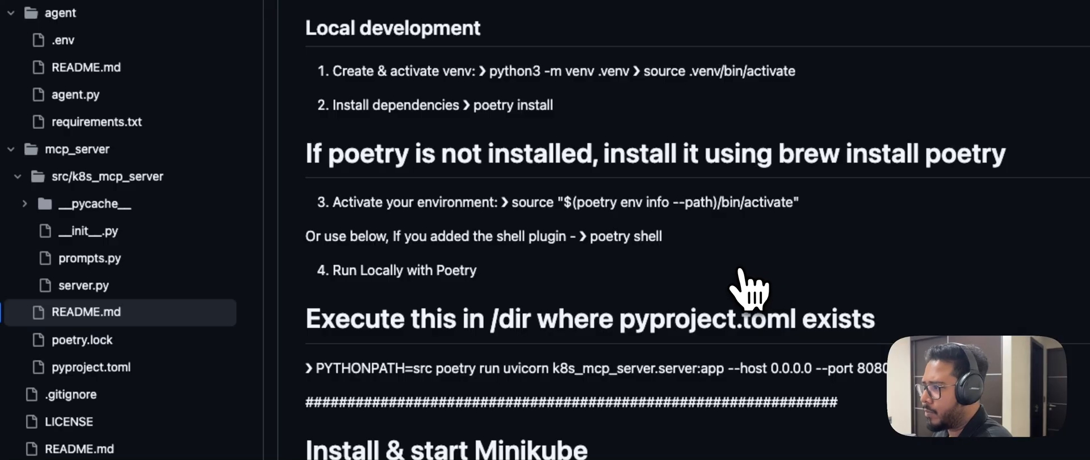
mouse_move(778, 271)
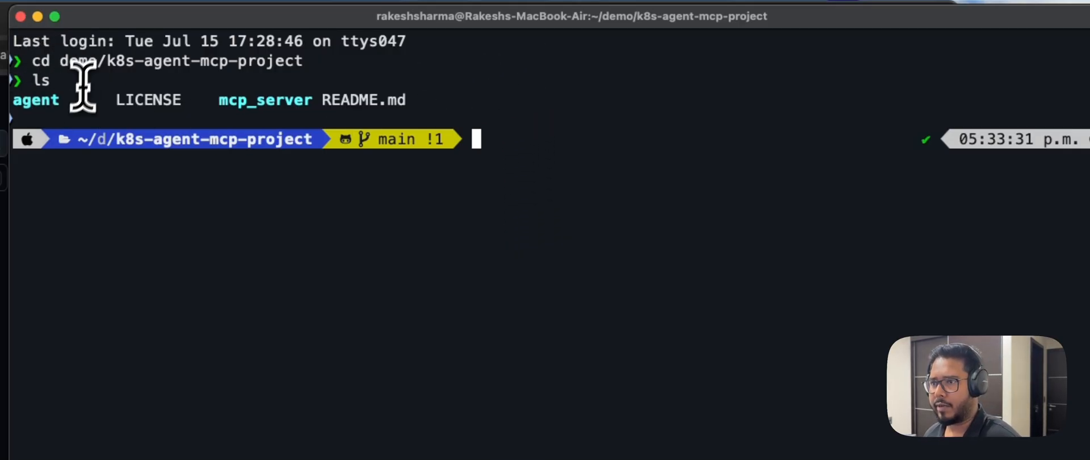
mouse_move(62, 104)
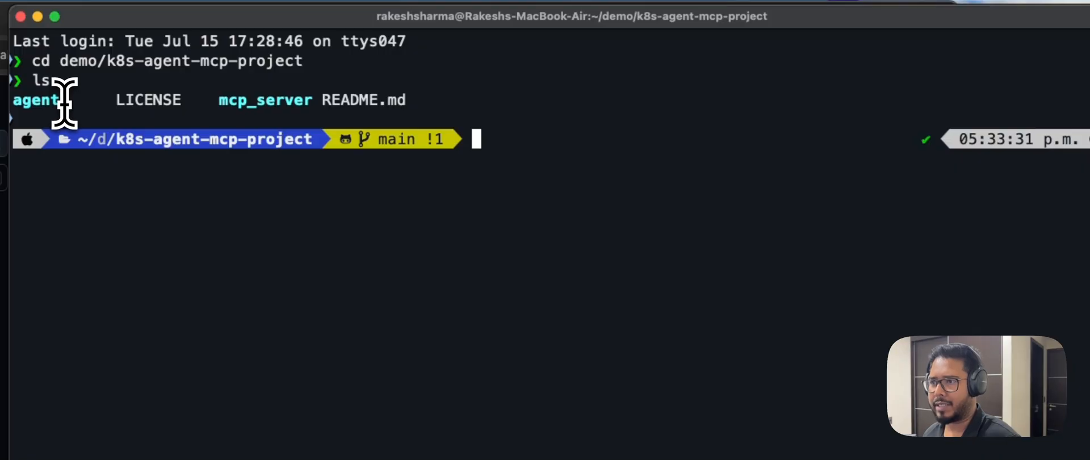
mouse_move(587, 171)
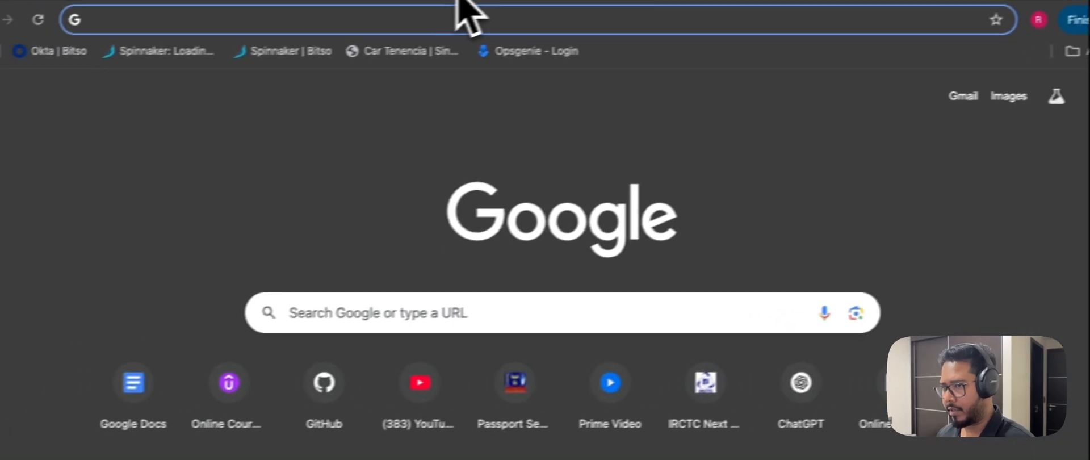
- Search for minikube and reach the 'minikube start' page's ARM64 macOS install commands
text(minikube)
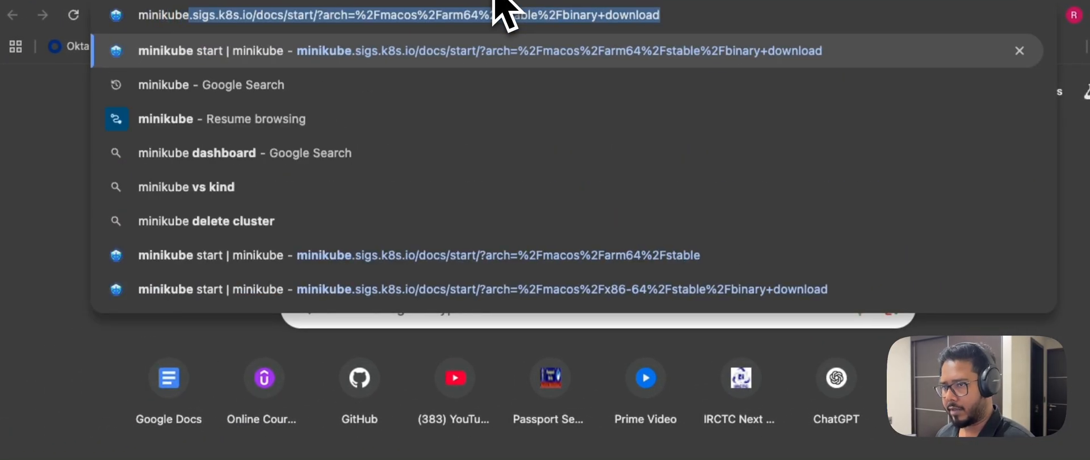
click(211, 84)
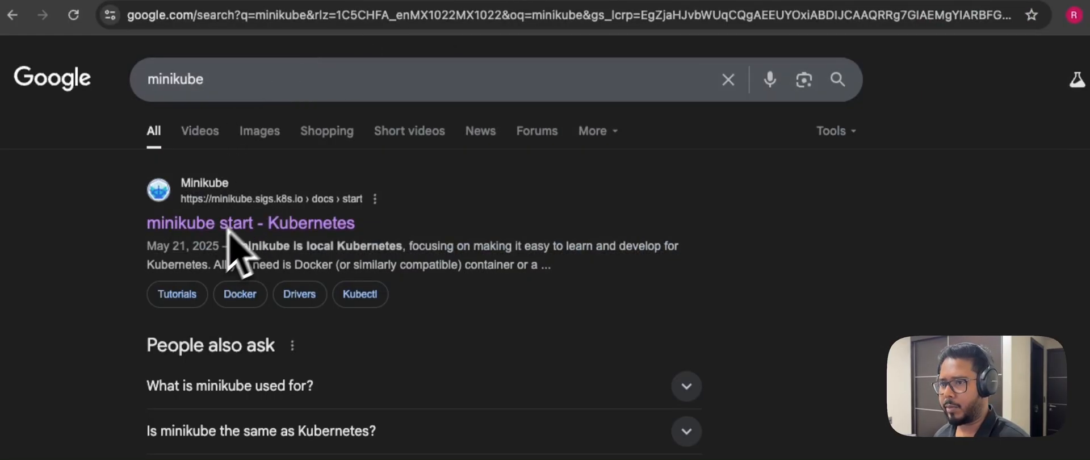
click(250, 223)
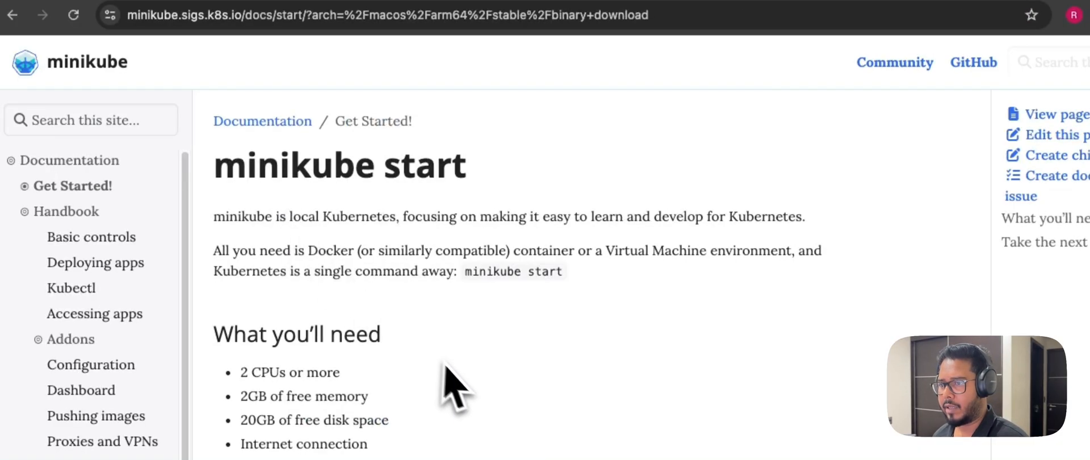
scroll(down, 3)
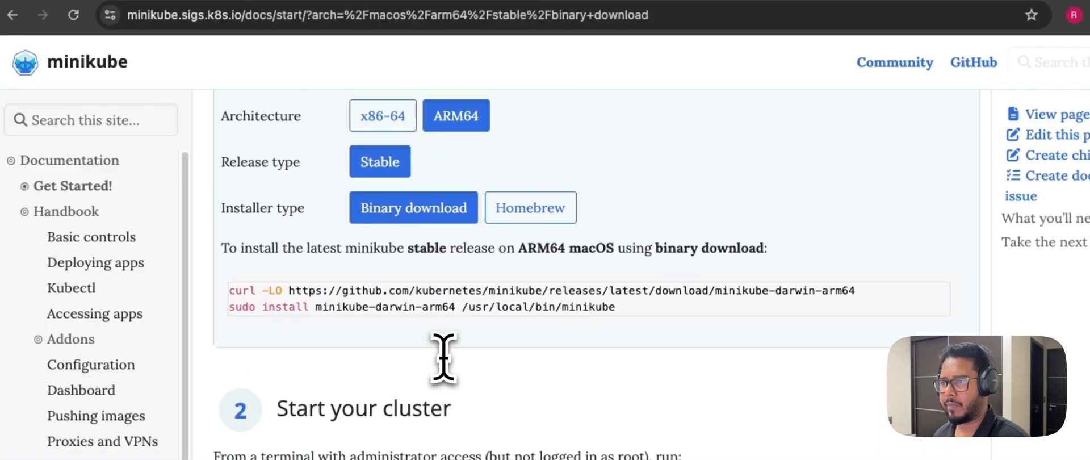
scroll(down, 3)
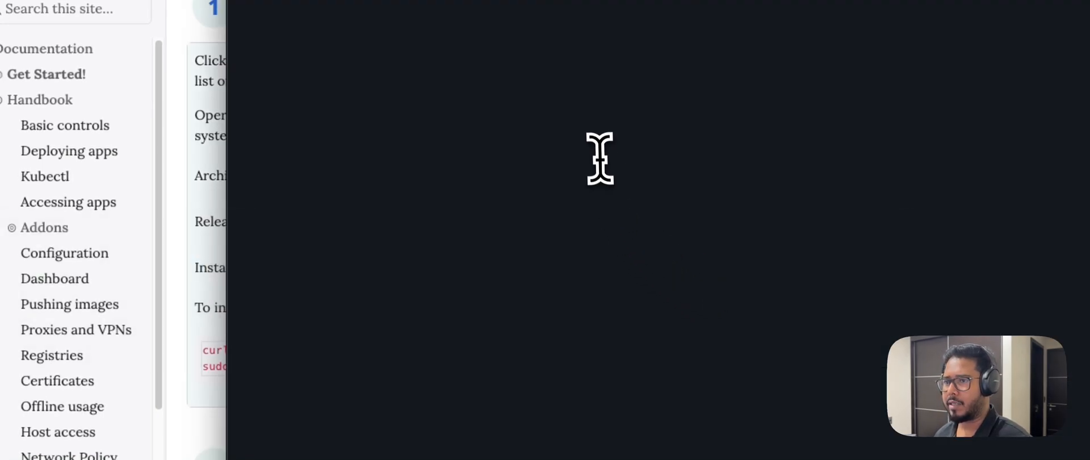
mouse_move(731, 148)
text(minikube start)
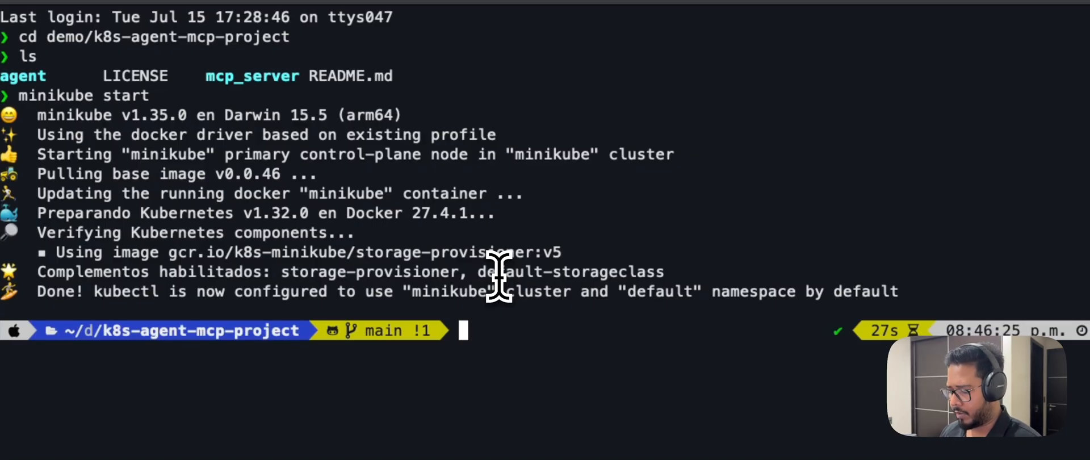
- Run kubectl get node to confirm the minikube cluster node is Ready
text(kubectl get node)
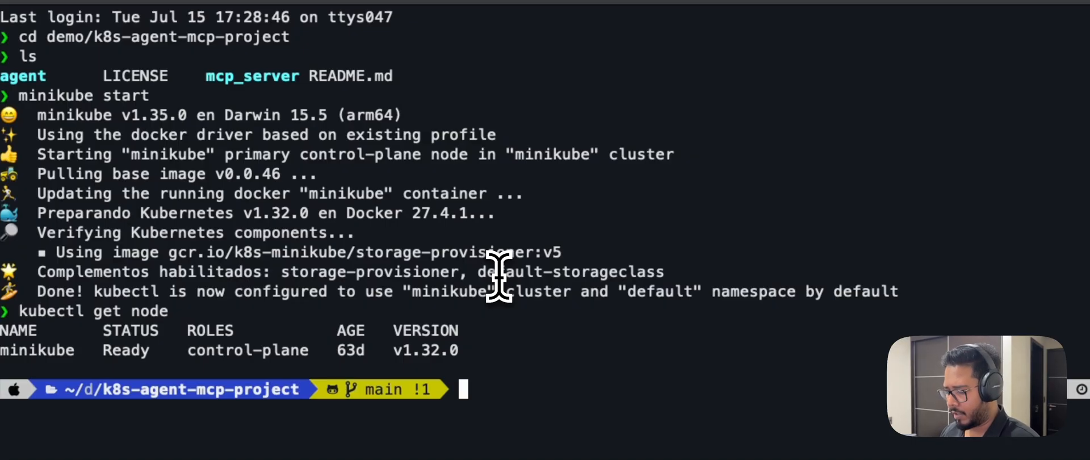
text(kube)
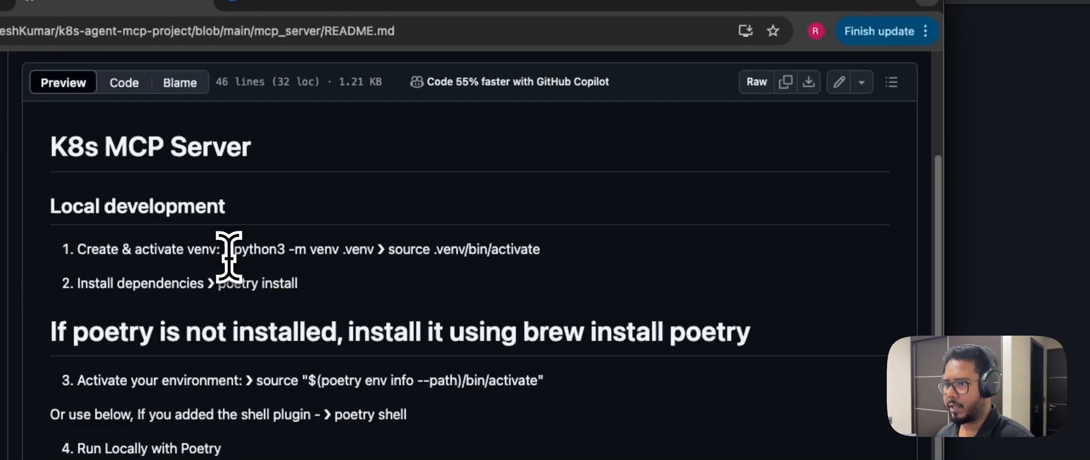
- Run python3 -m venv .venv, activate it, poetry install, and copy the MCP server run command
drag(234, 249, 375, 248)
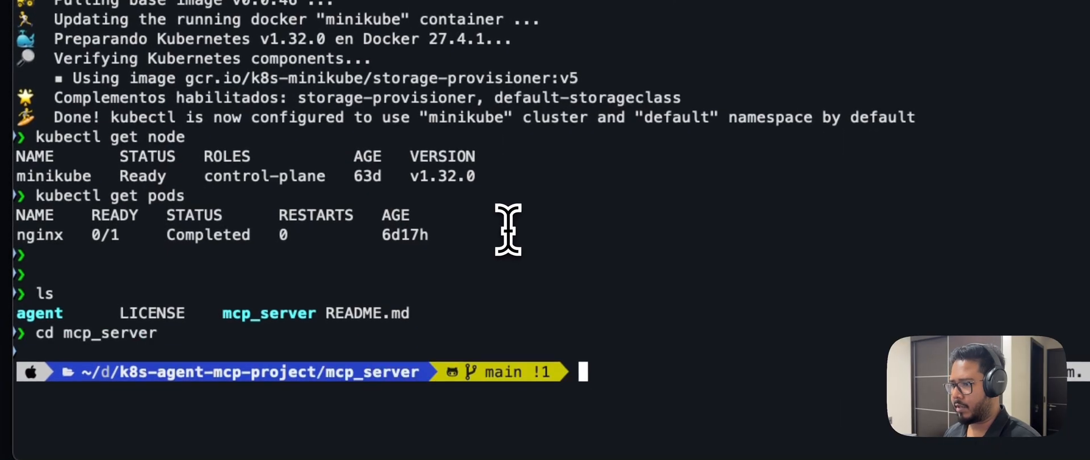
text(python3 -m venv .venv)
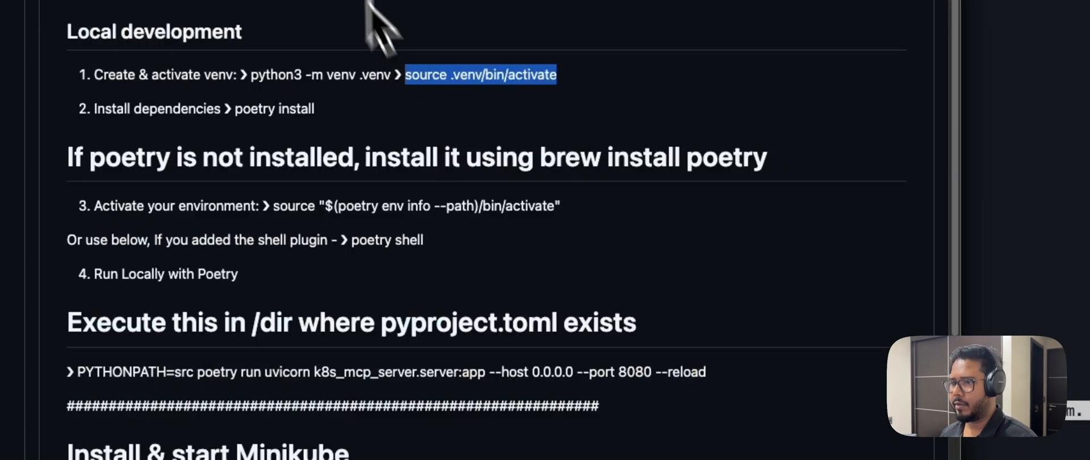
double_click(294, 109)
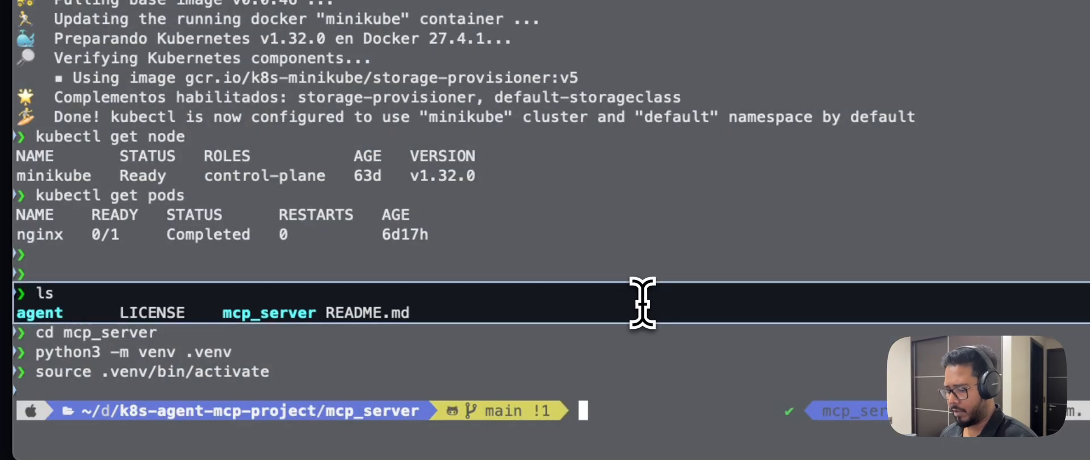
text(poetry install)
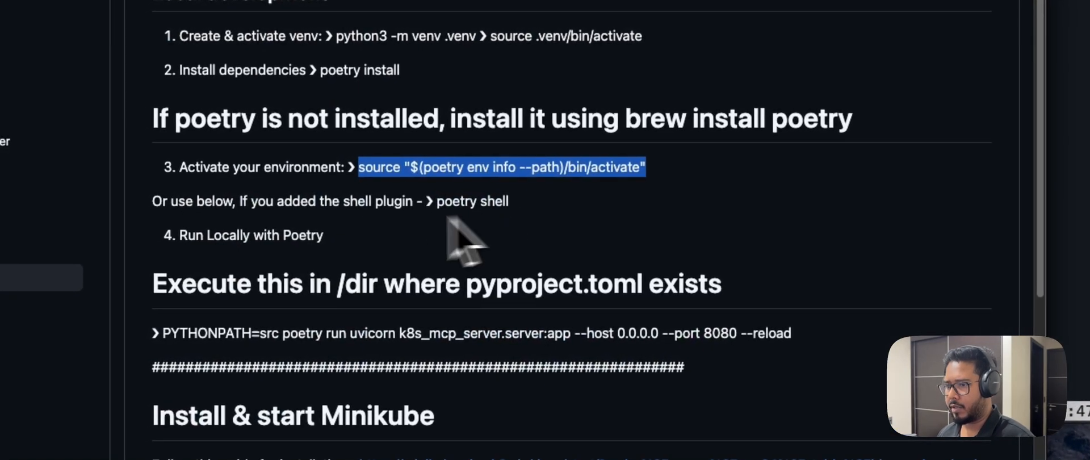
mouse_move(174, 351)
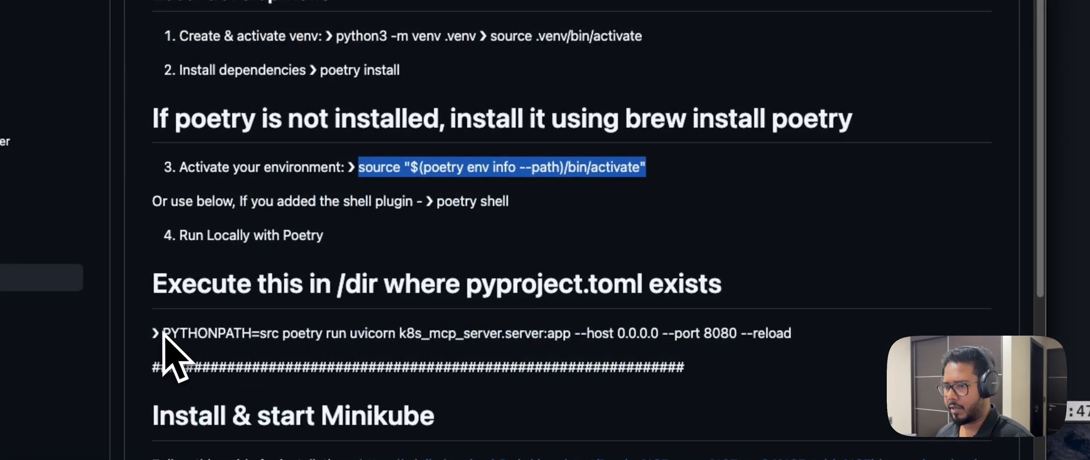
drag(164, 333, 790, 333)
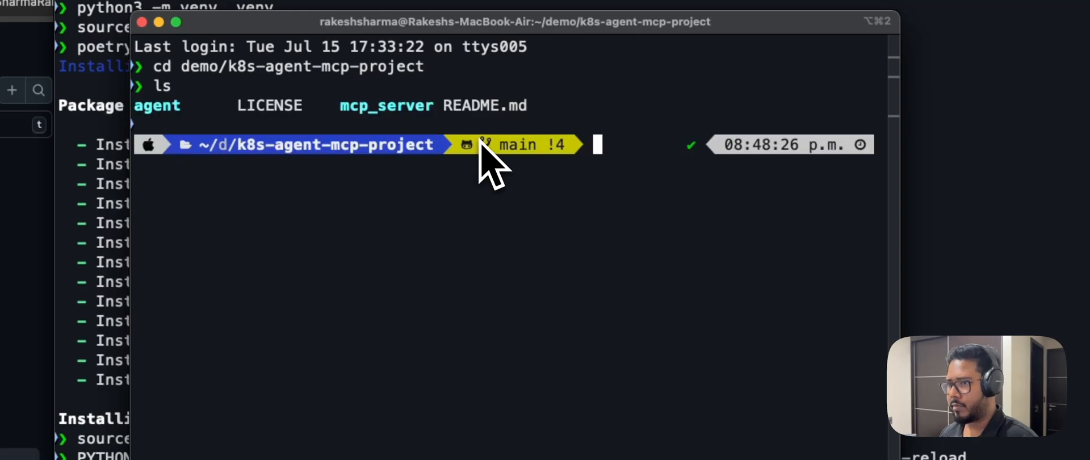
- Change into the agent/ folder in the second Terminal window
text(cd agent/)
text(ls)
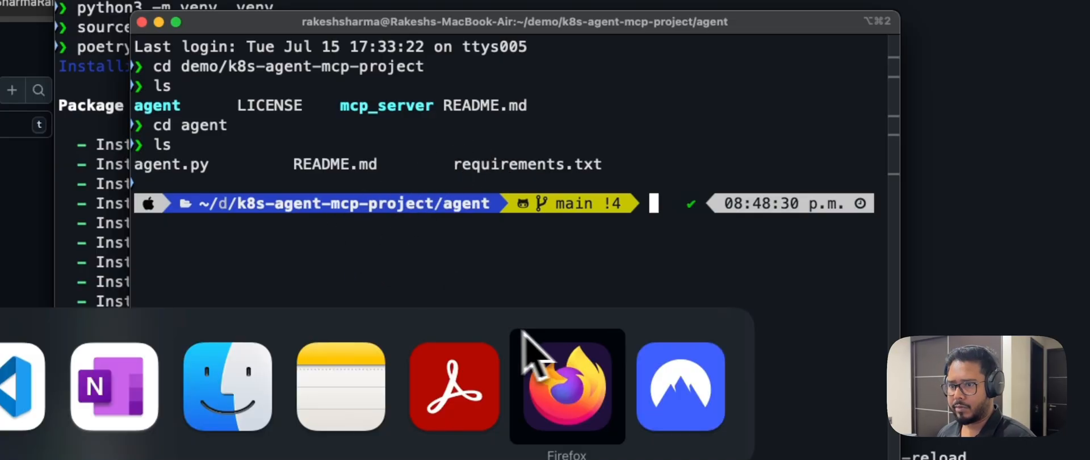
mouse_move(486, 348)
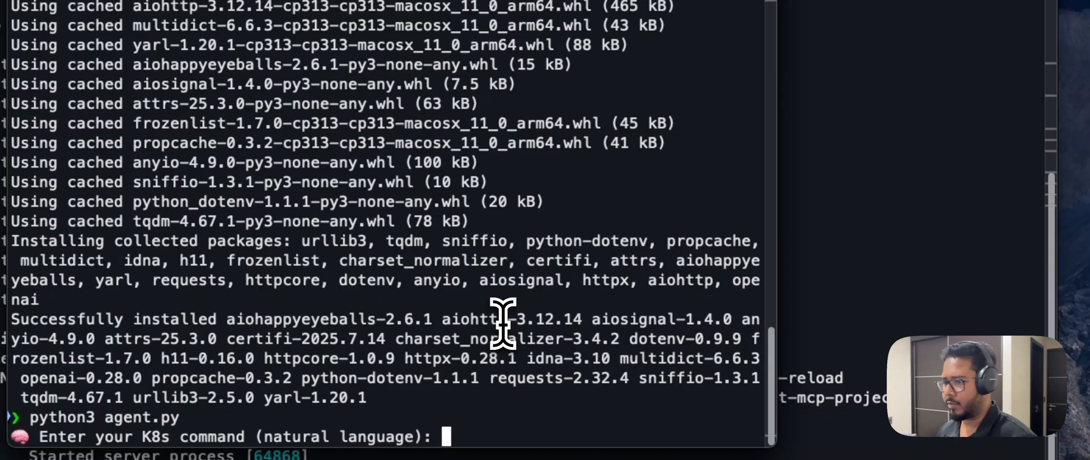
- Ask the agent 'show me all pods from default namespace' and get the nginx pod listed
text(show)
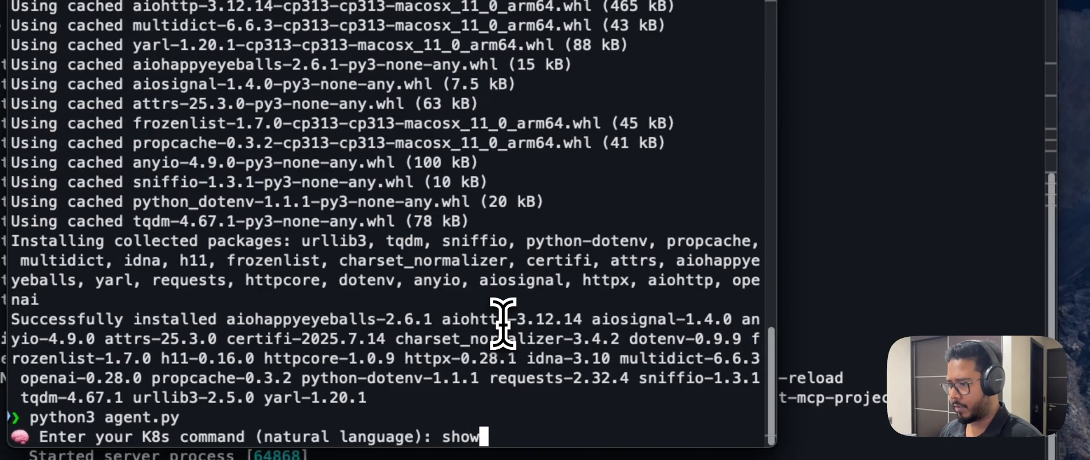
text(me a)
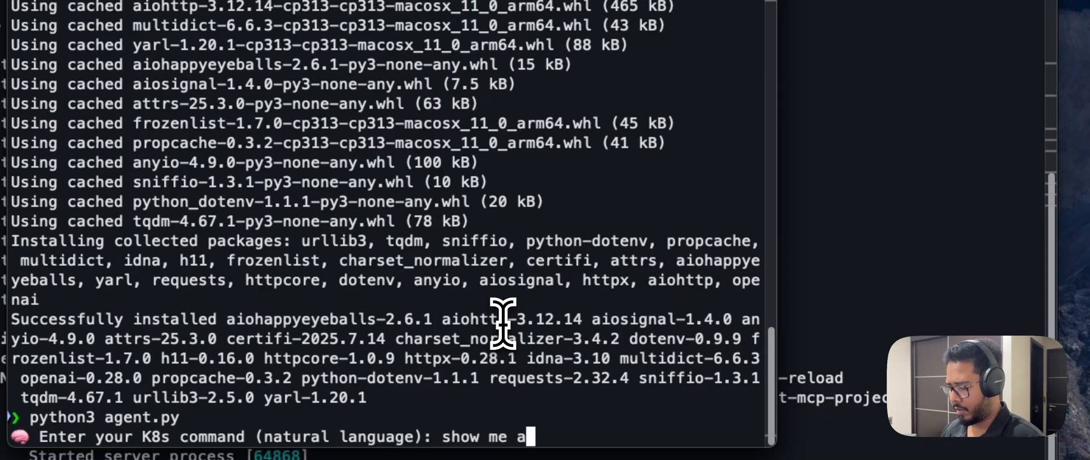
text(ll pods)
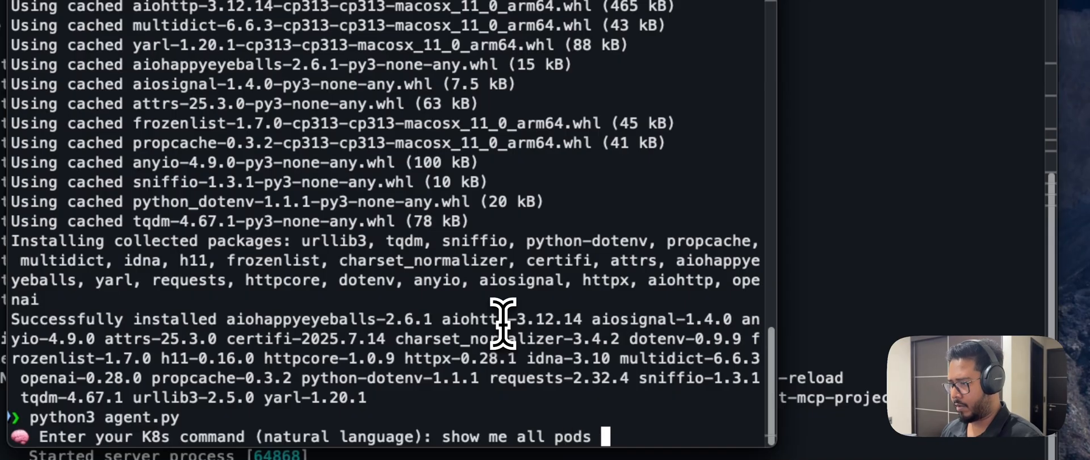
text(from def)
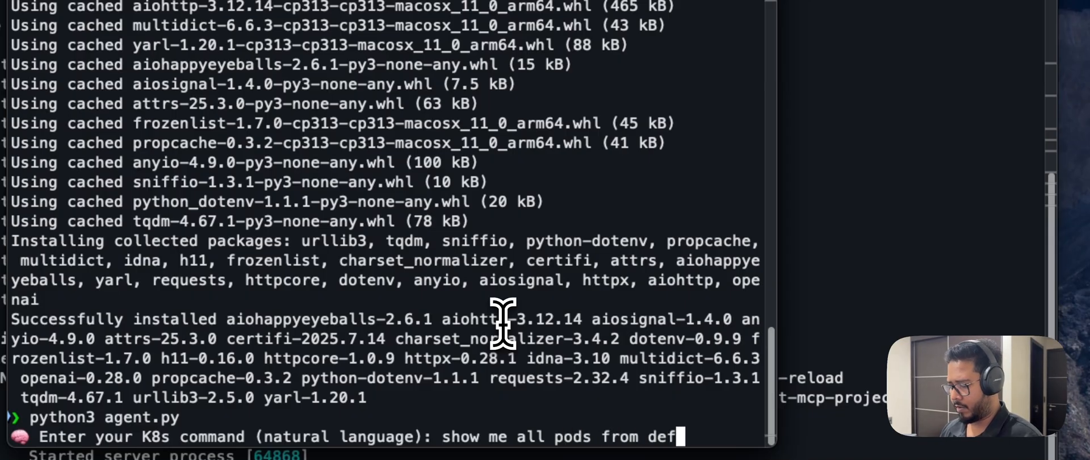
text(ault)
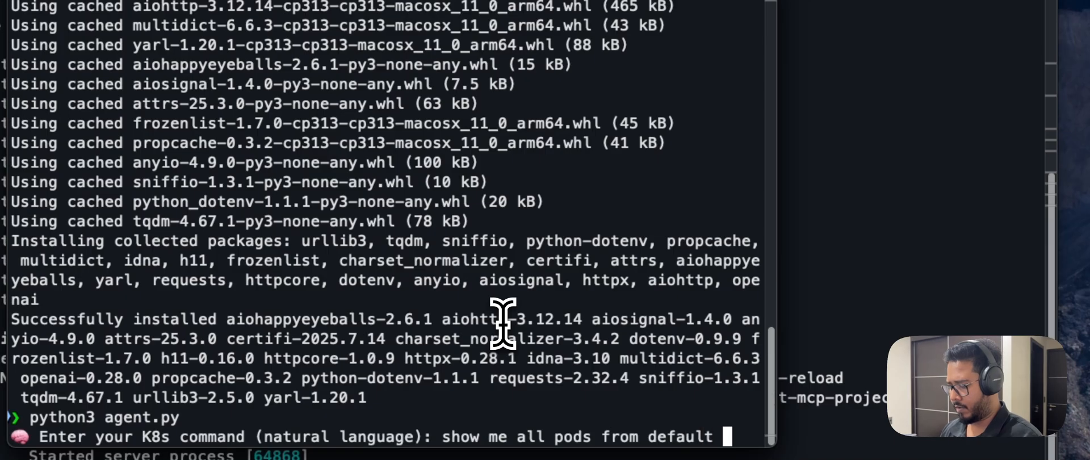
text(namespace)
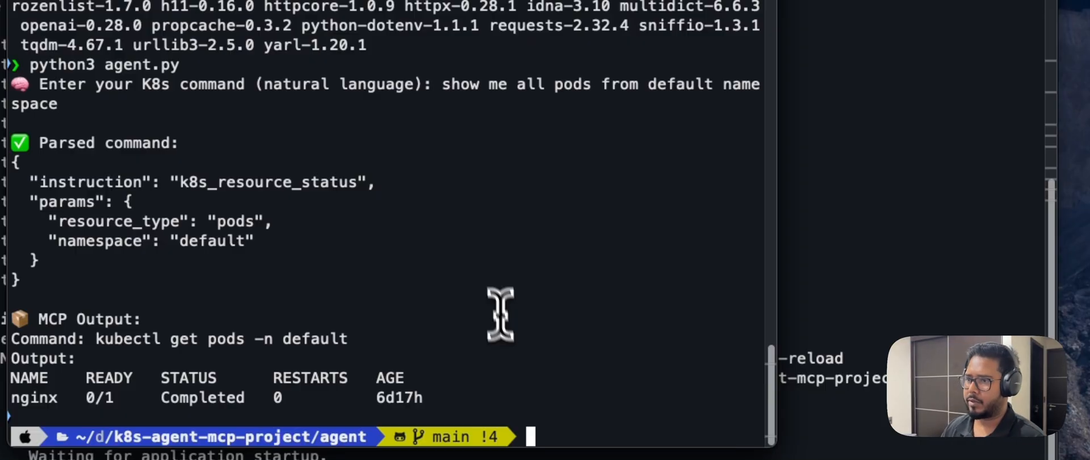
mouse_move(437, 94)
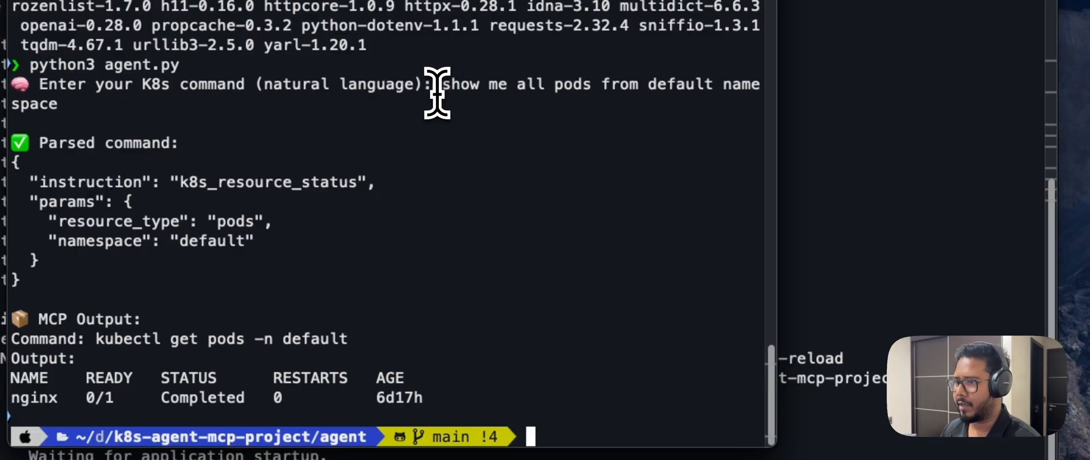